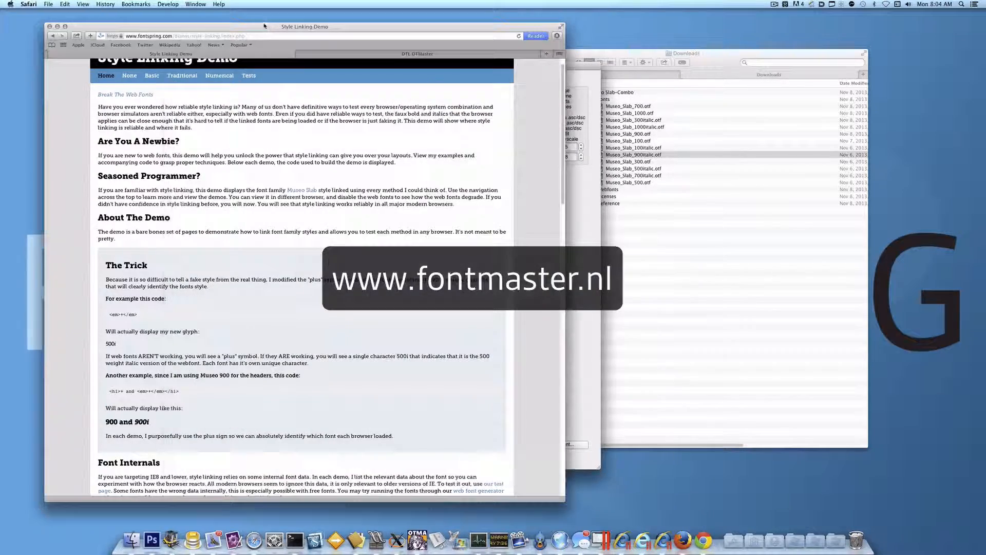
# Step: Scroll down the Fontspring style-linking page toward the Basic demo link
pyautogui.scroll(-3)
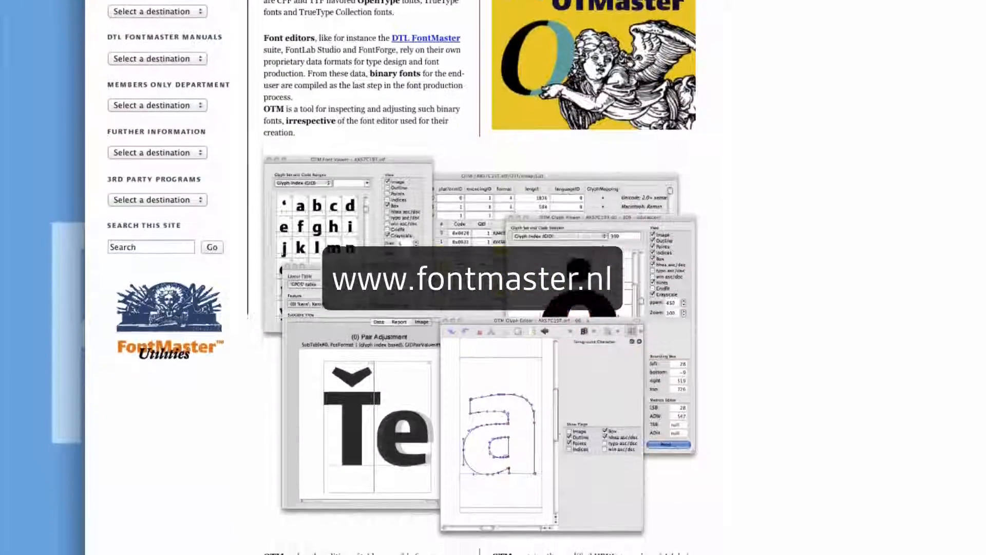
pyautogui.scroll(-3)
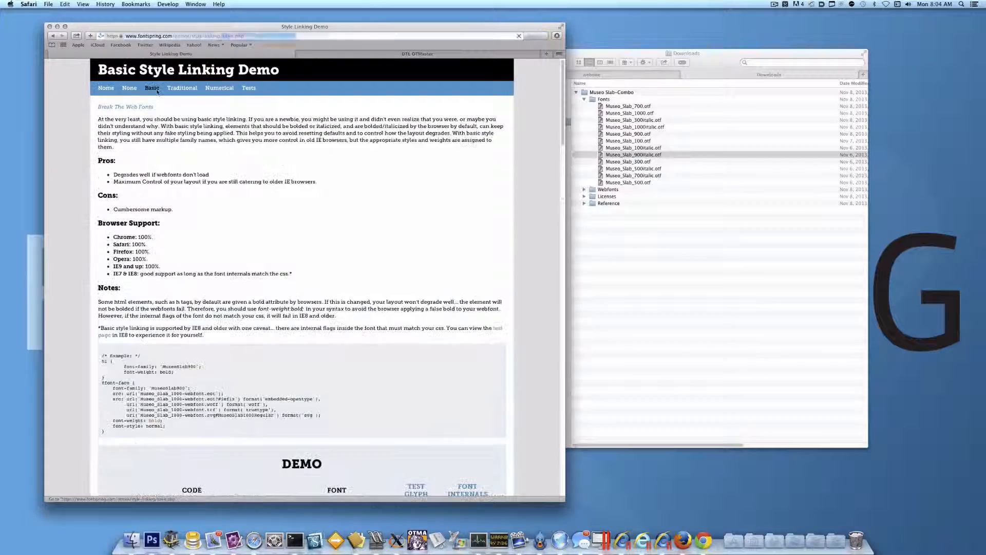
# Step: Scroll through the Basic page's Museo Slab 100 and 300 demo table rows
pyautogui.scroll(-3)
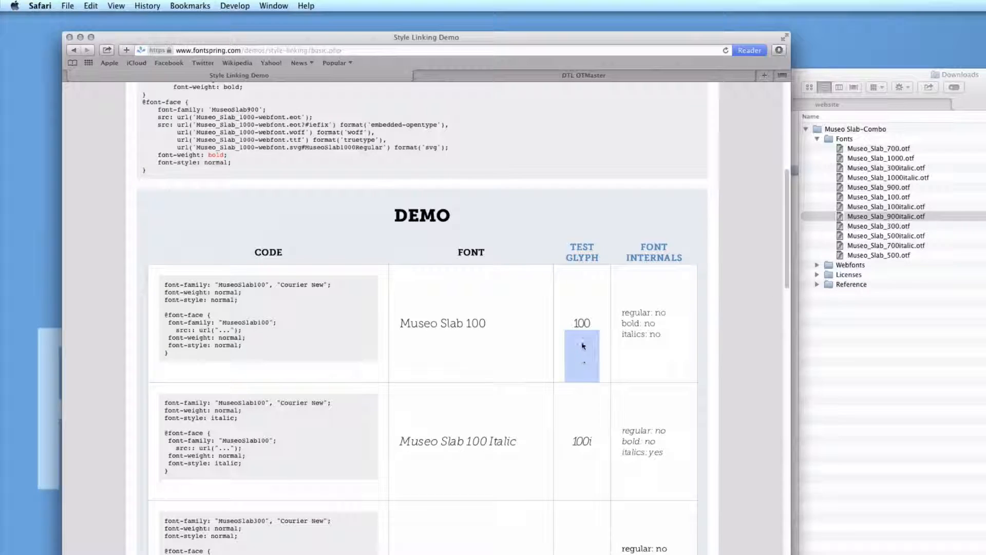
pyautogui.scroll(-3)
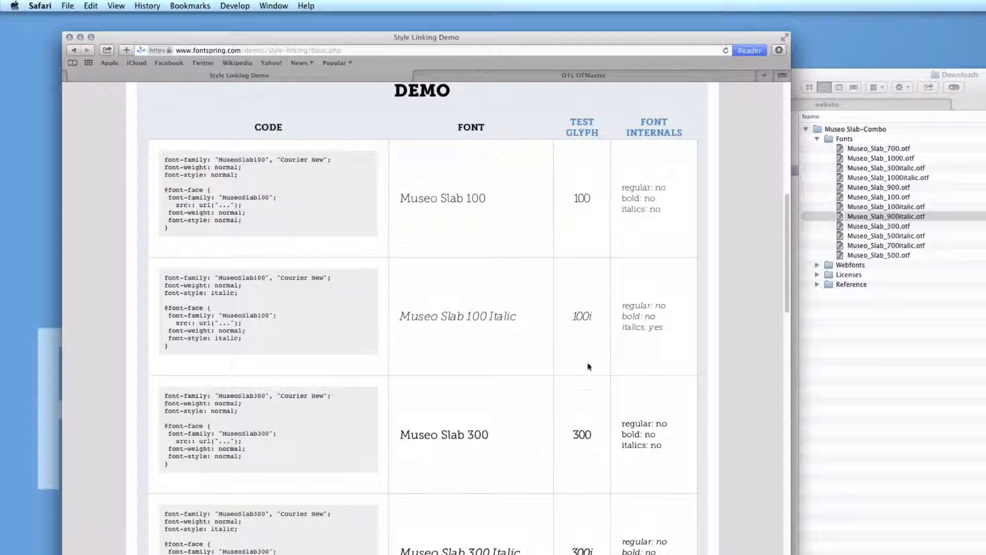
pyautogui.scroll(-3)
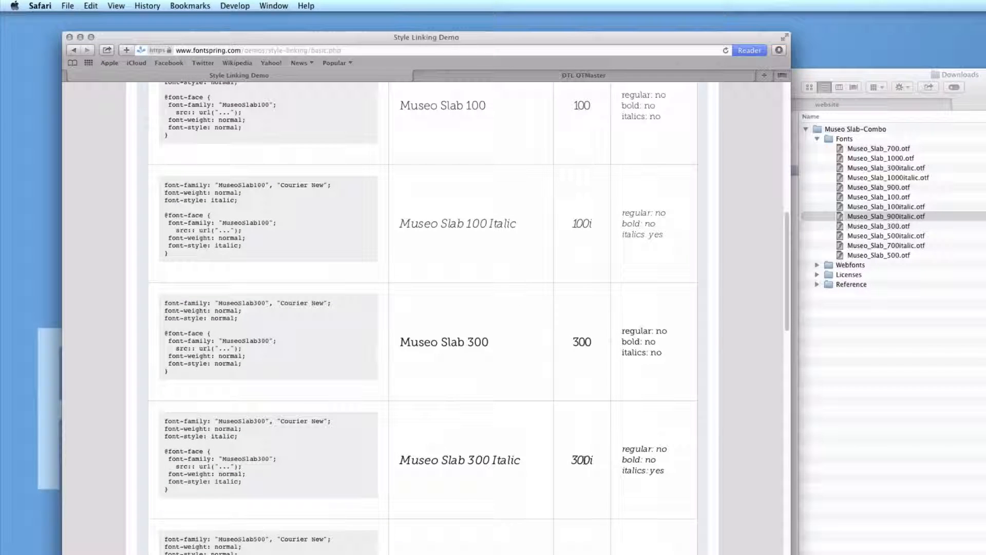
pyautogui.scroll(-3)
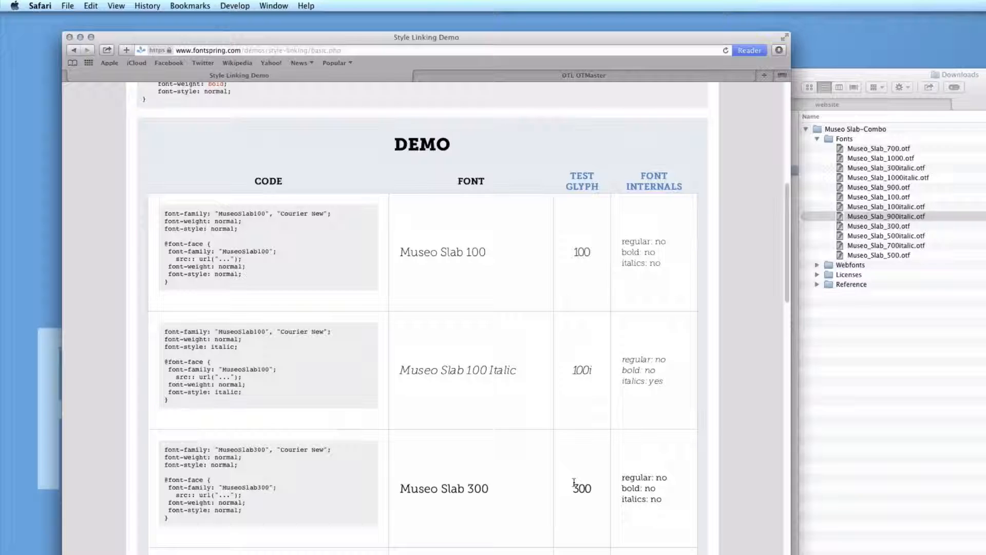
pyautogui.scroll(-3)
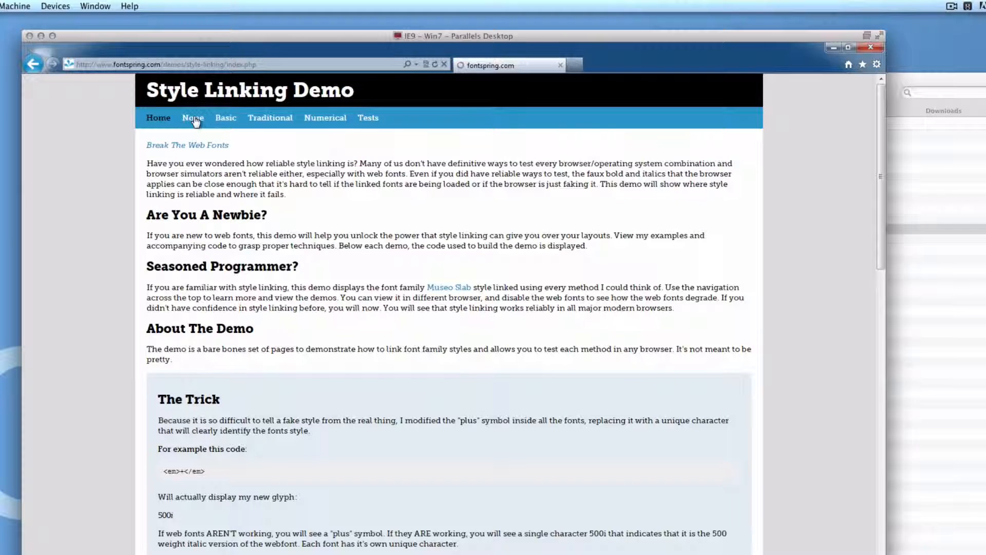
# Step: Open the None page, scroll through its notes and table, and select the Museo Slab 100 sample
pyautogui.click(193, 118)
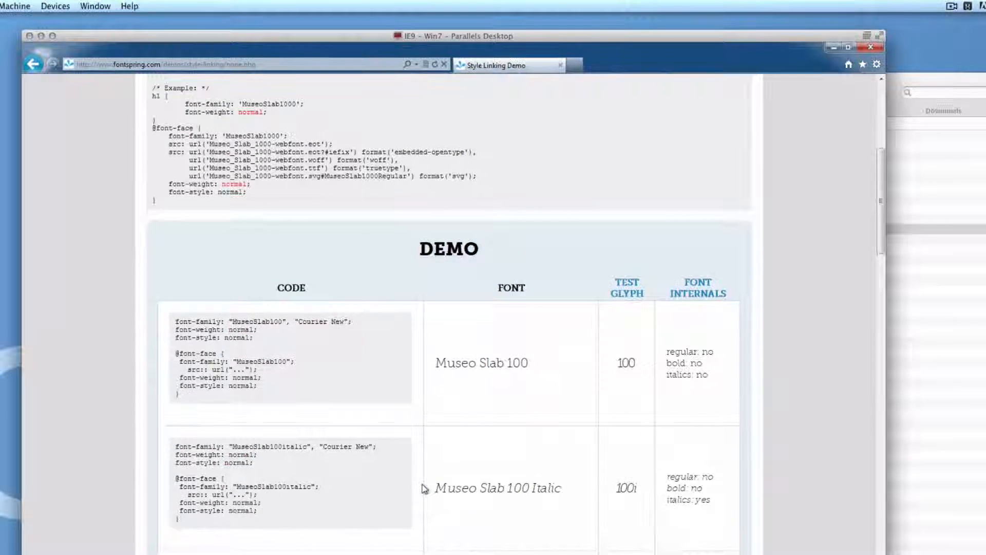
pyautogui.scroll(3)
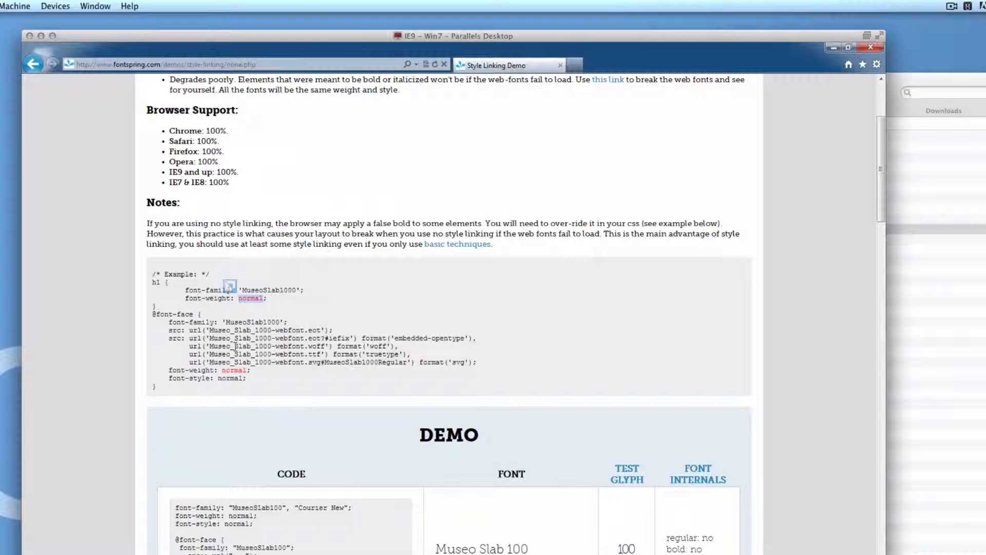
pyautogui.scroll(-3)
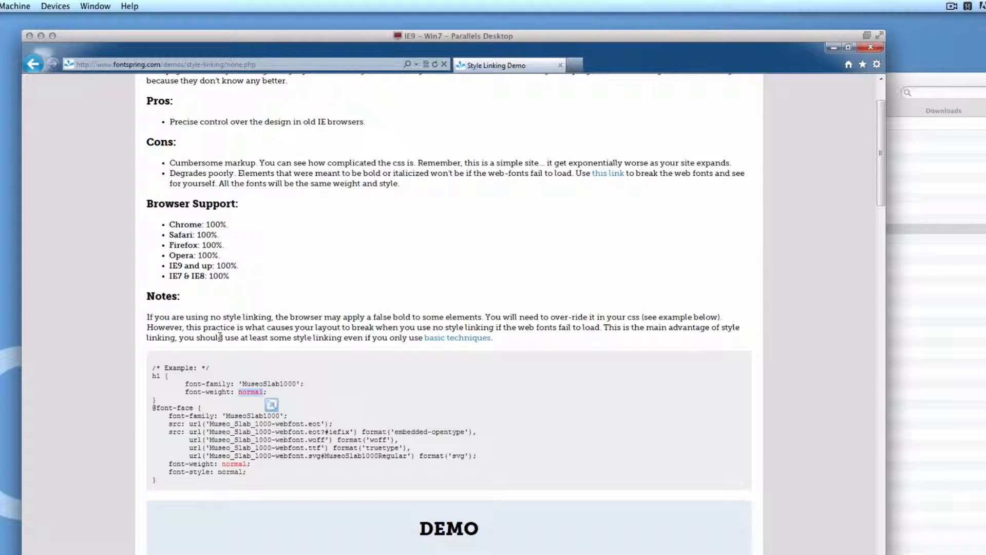
pyautogui.scroll(-3)
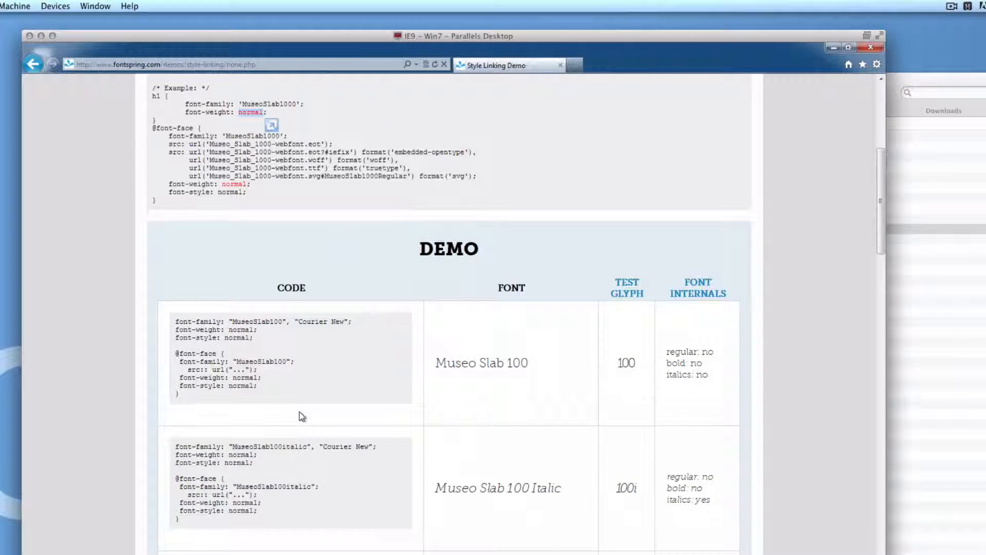
pyautogui.scroll(-3)
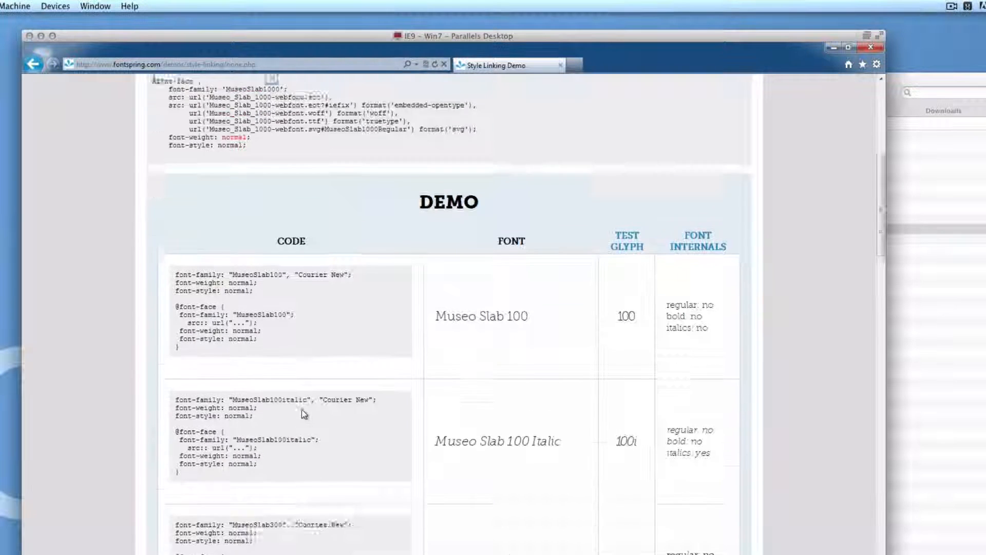
pyautogui.scroll(-3)
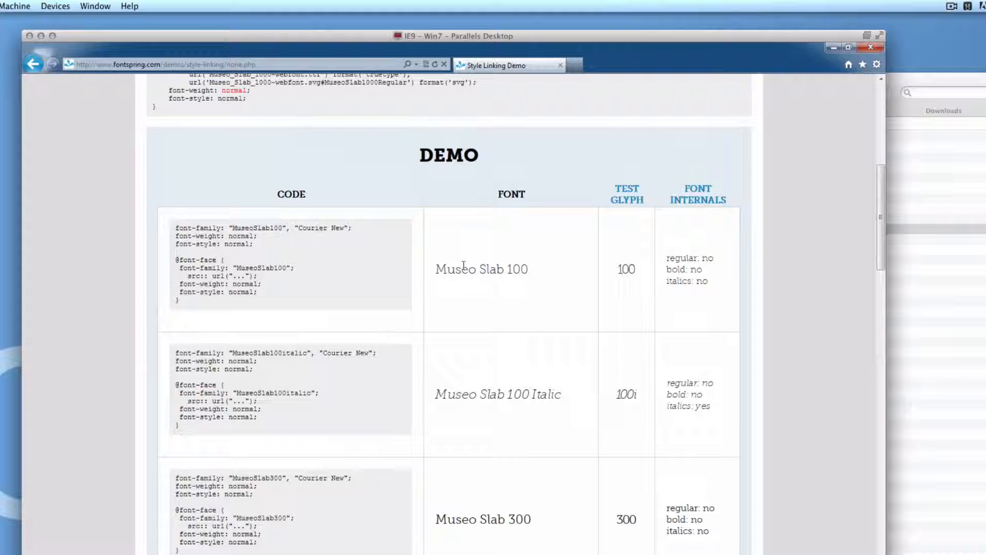
pyautogui.doubleClick(270, 353)
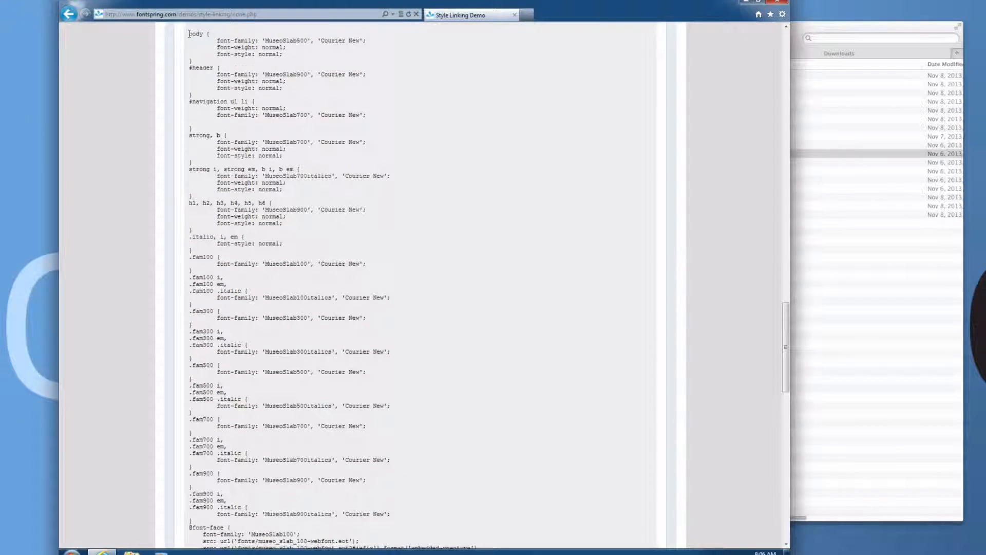
pyautogui.moveTo(188, 33); pyautogui.dragTo(238, 524)
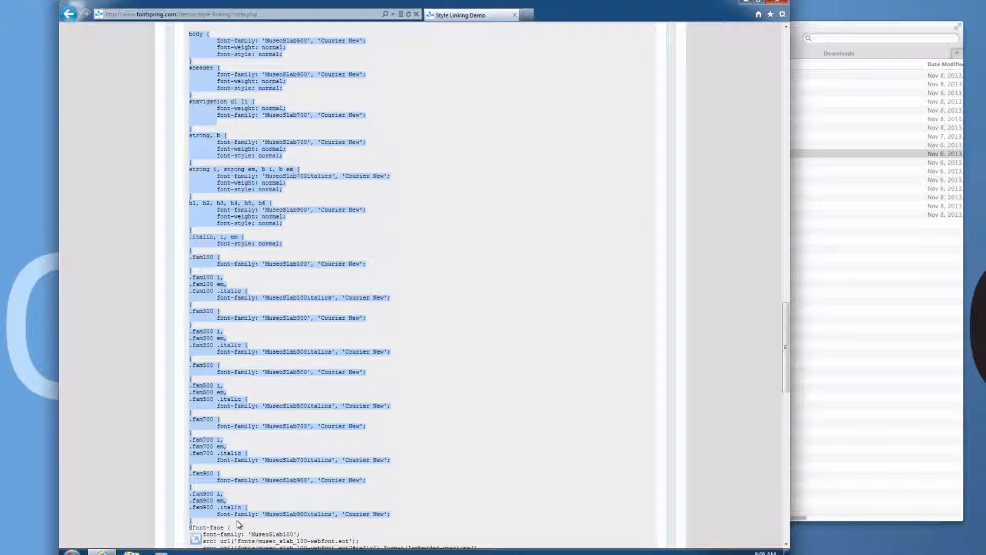
pyautogui.moveTo(314, 406)
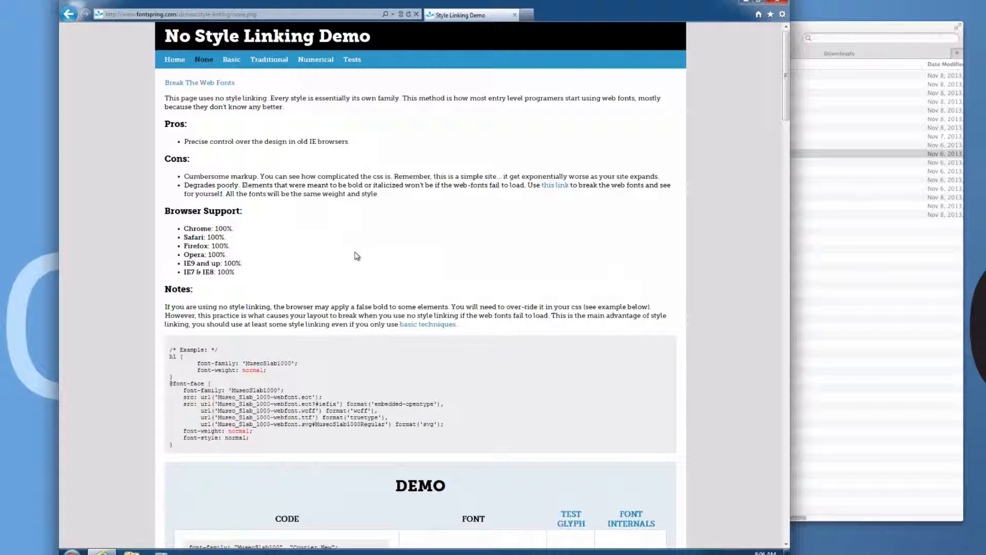
pyautogui.moveTo(361, 252)
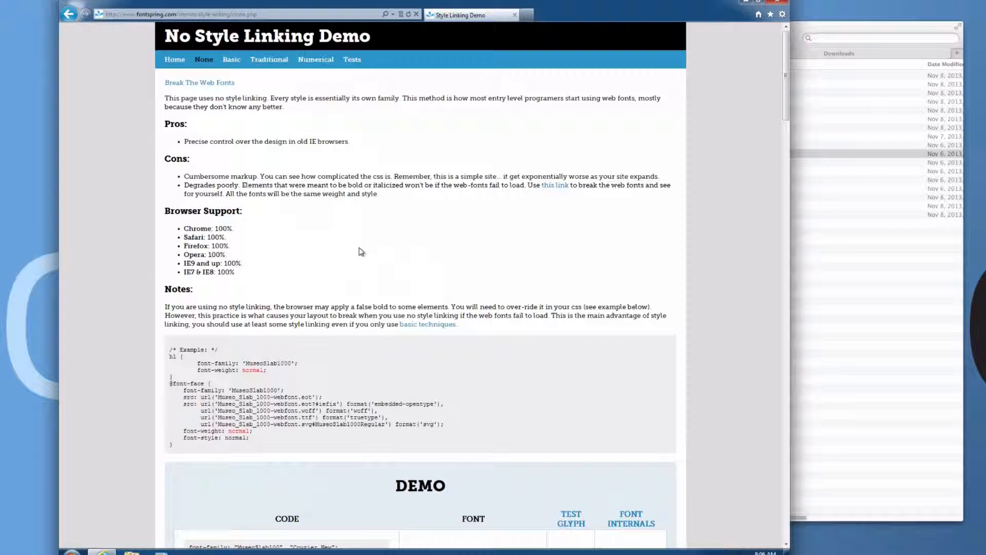
pyautogui.moveTo(203, 82)
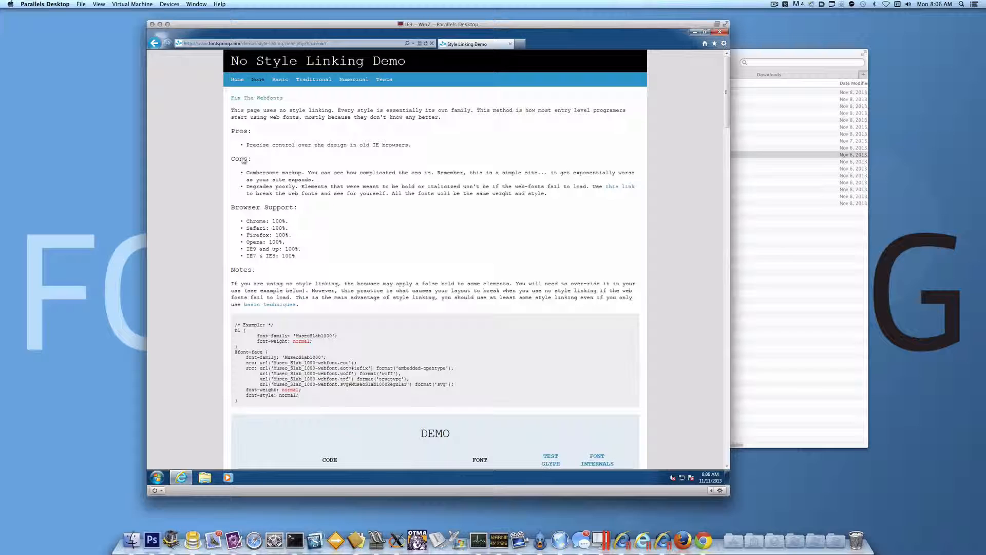
# Step: Select the Cons heading and scroll down the No Style Linking page
pyautogui.doubleClick(242, 269)
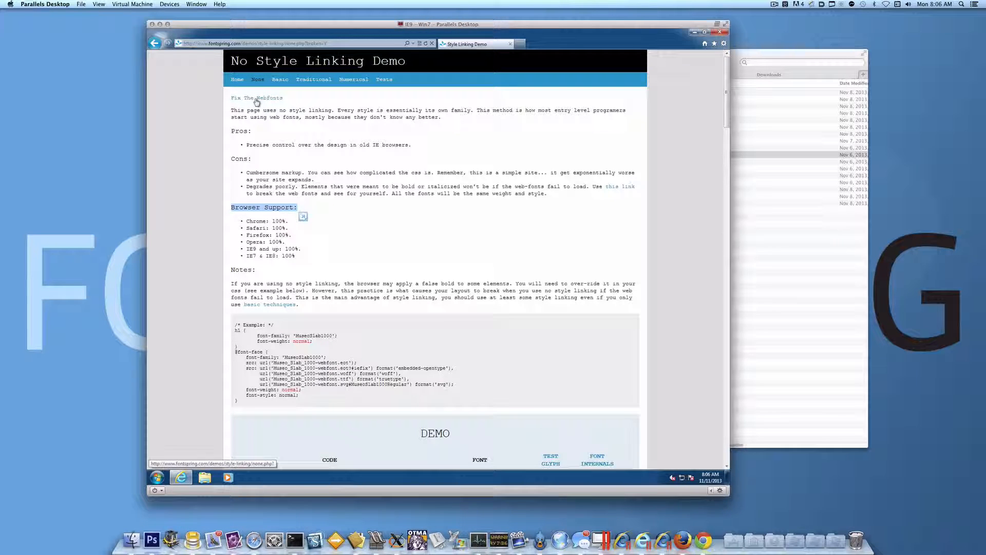
pyautogui.scroll(-3)
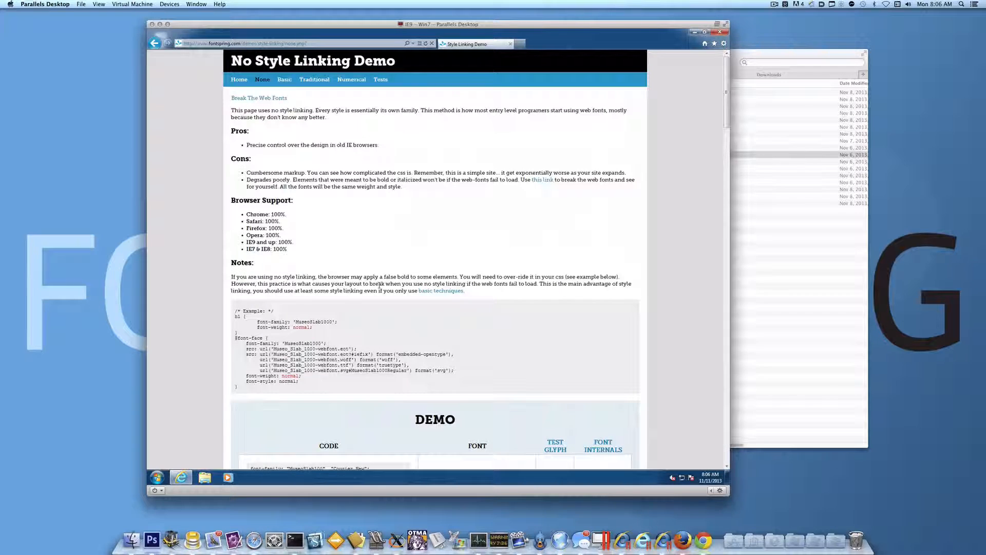
# Step: Open the Basic demo page and scroll through its Museo Slab demo table
pyautogui.click(284, 80)
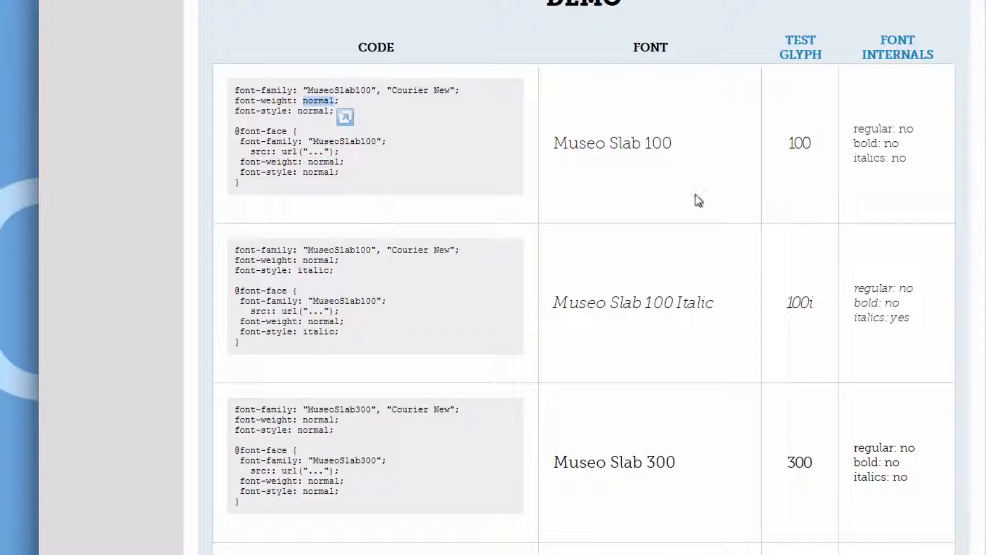
pyautogui.scroll(-3)
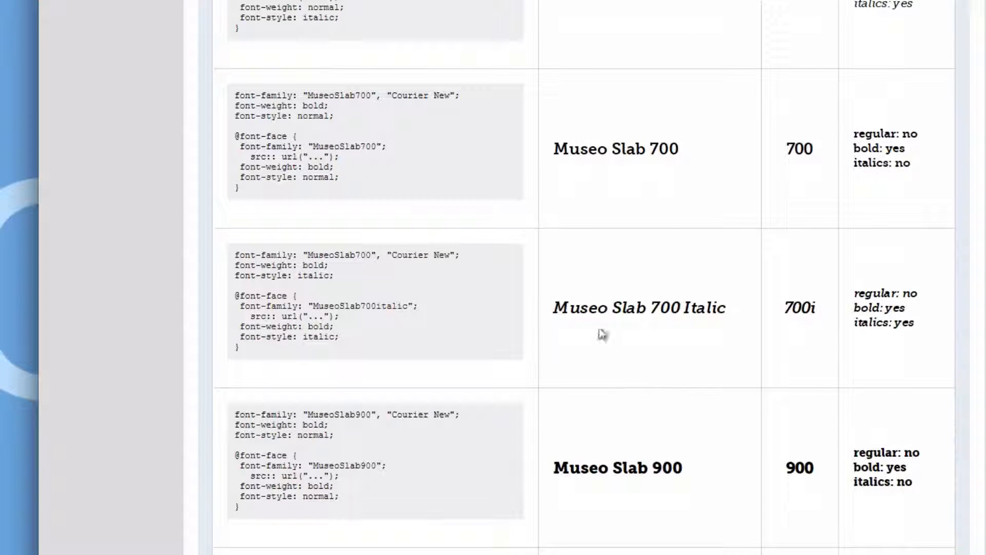
pyautogui.moveTo(313, 105)
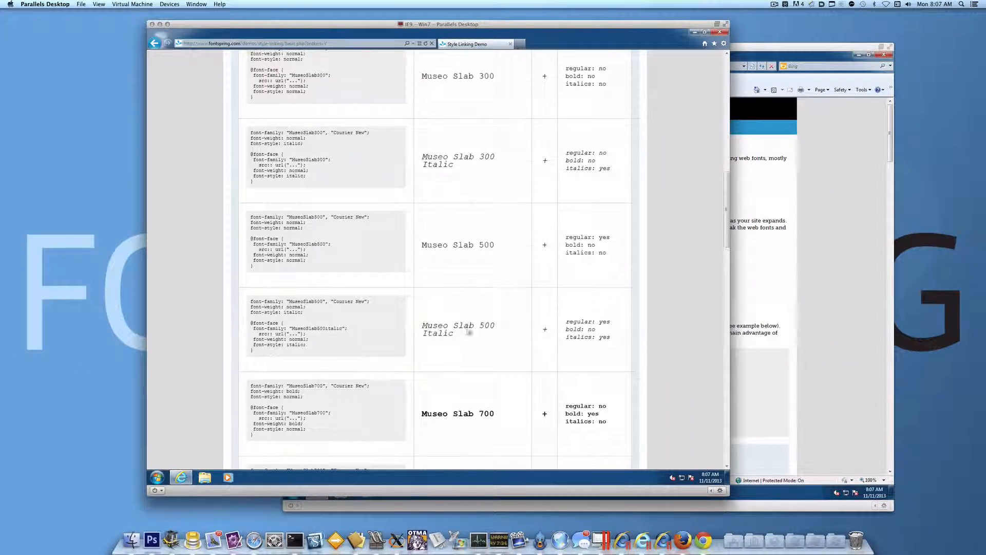
pyautogui.scroll(-3)
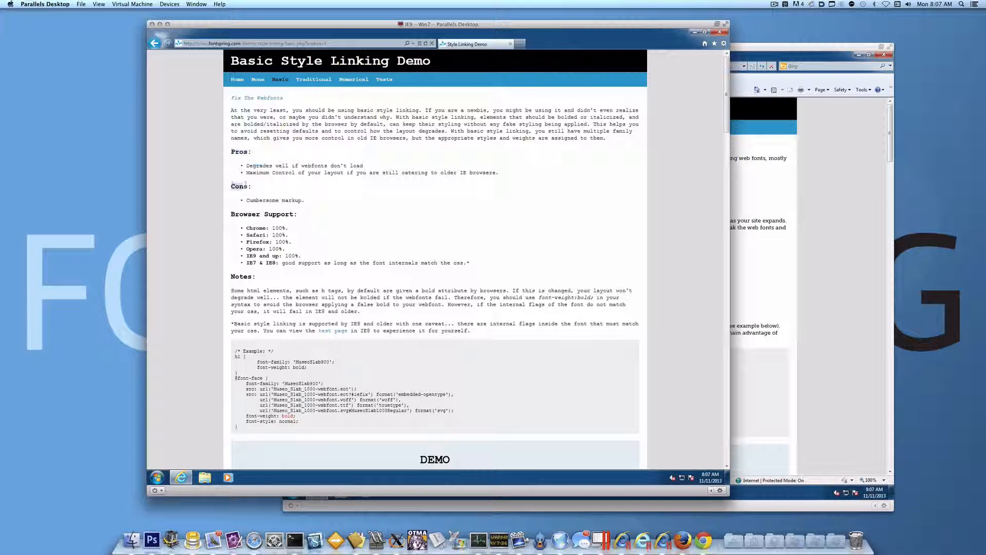
pyautogui.moveTo(261, 100)
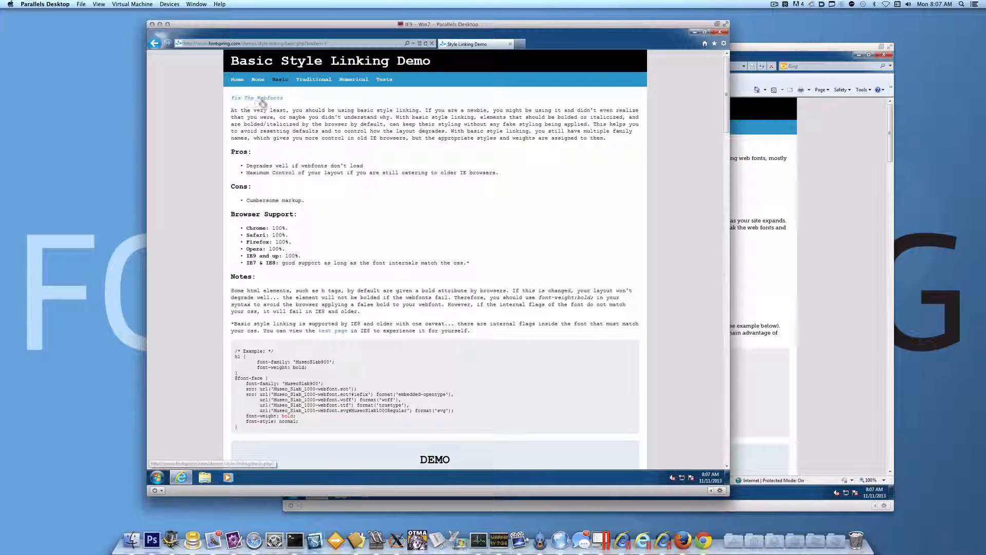
# Step: Scroll through the Basic demo page, then go to the Traditional demo
pyautogui.scroll(-3)
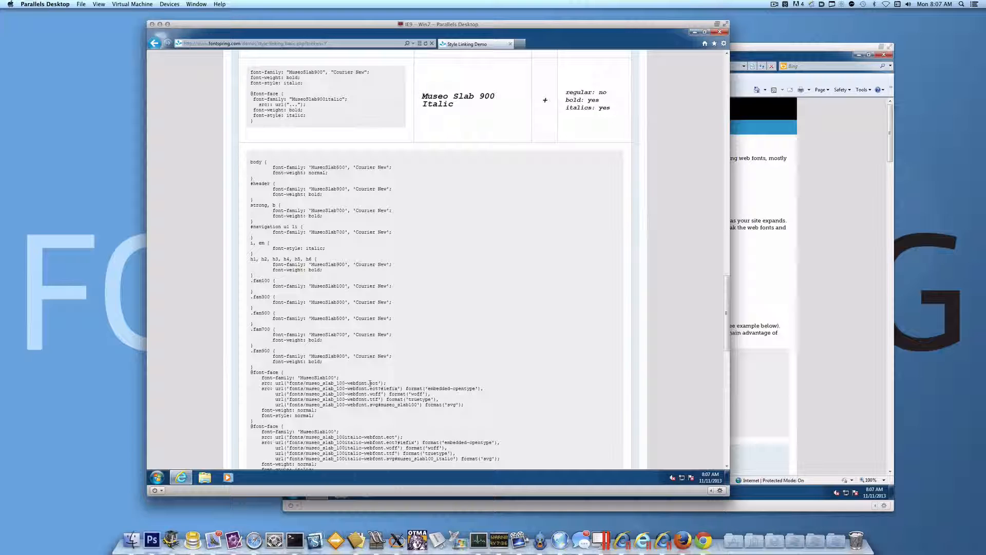
pyautogui.scroll(-3)
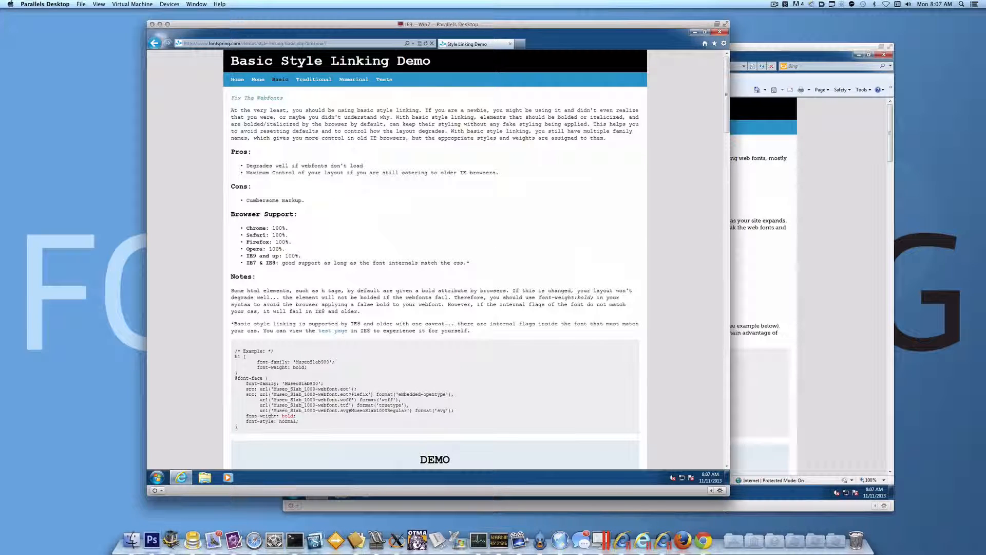
pyautogui.click(314, 79)
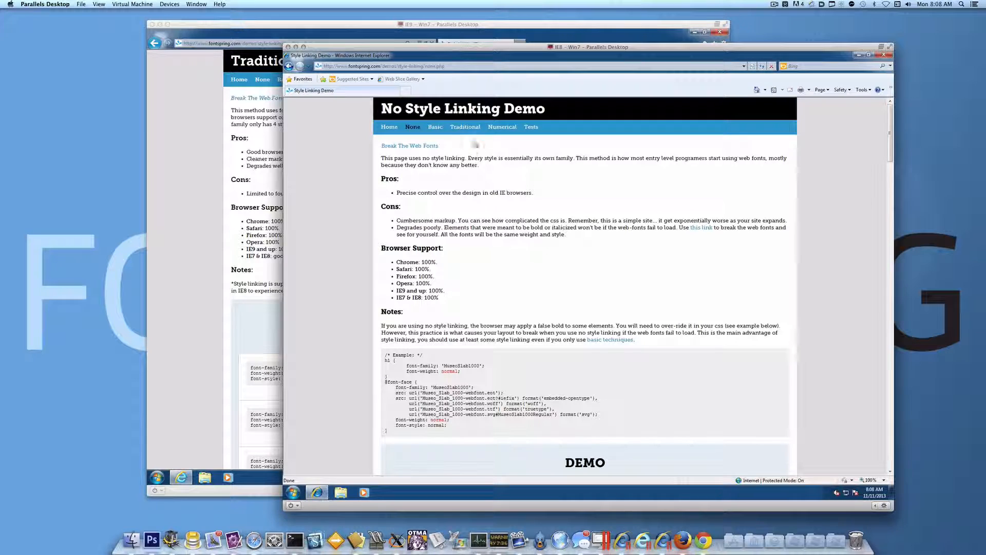
# Step: In IE8, open the Traditional demo page and double-click within its demo table
pyautogui.click(466, 126)
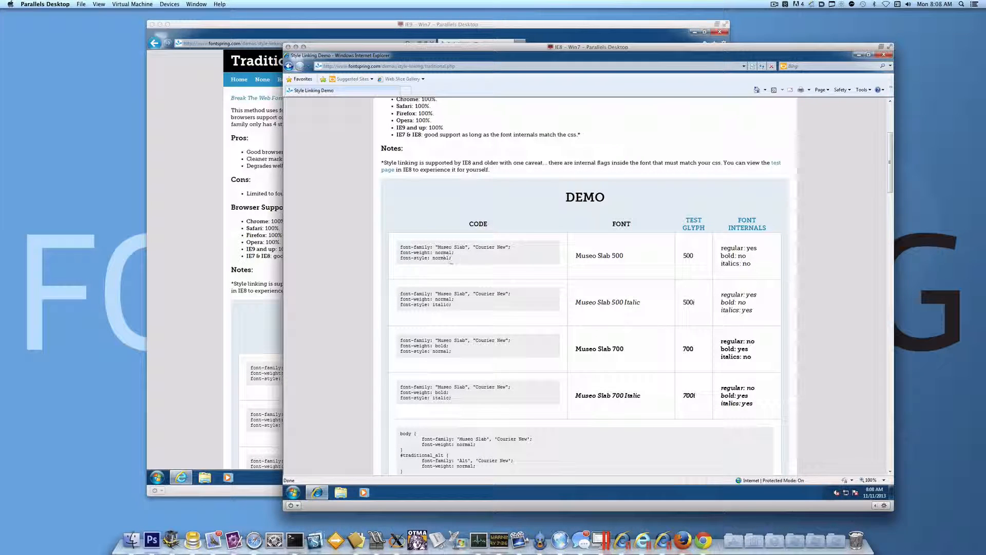
pyautogui.doubleClick(442, 258)
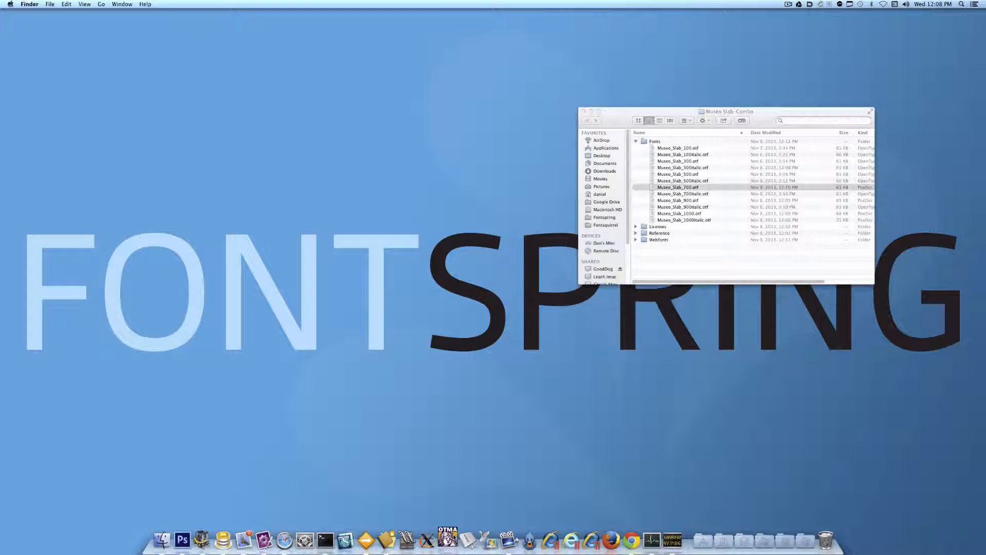
# Step: Open Museo_Slab_700.otf in OTMaster and inspect its OS/2 fsSelection flags
pyautogui.doubleClick(678, 187)
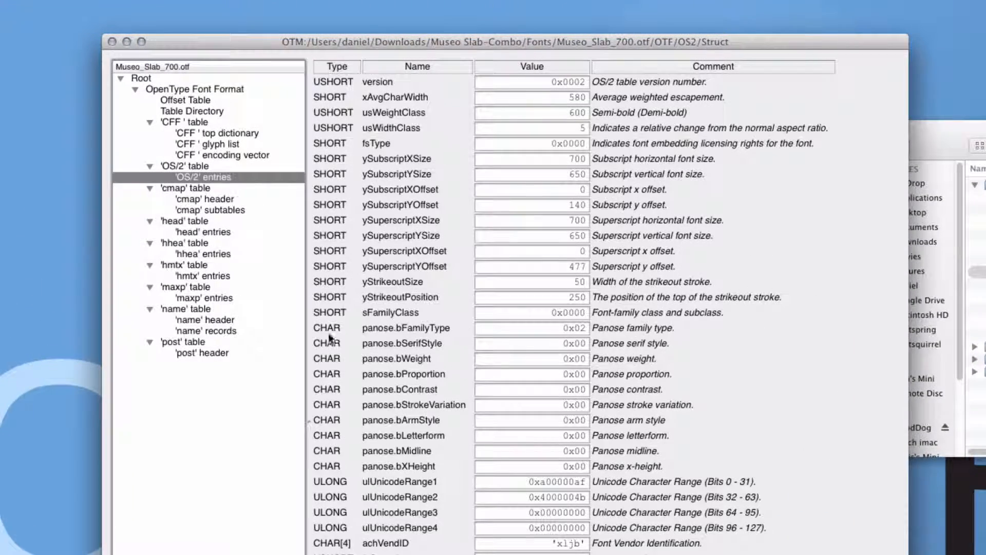
pyautogui.scroll(-3)
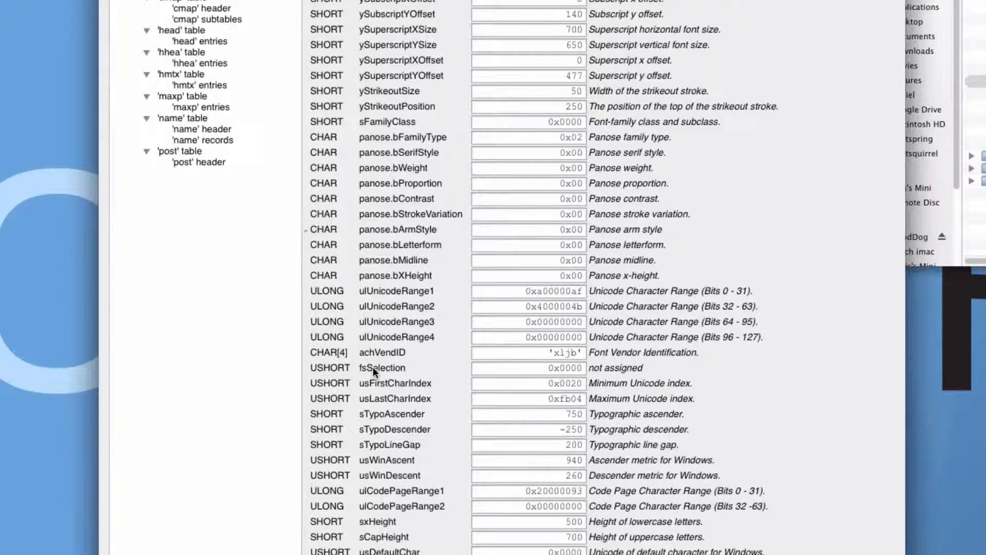
pyautogui.click(382, 367)
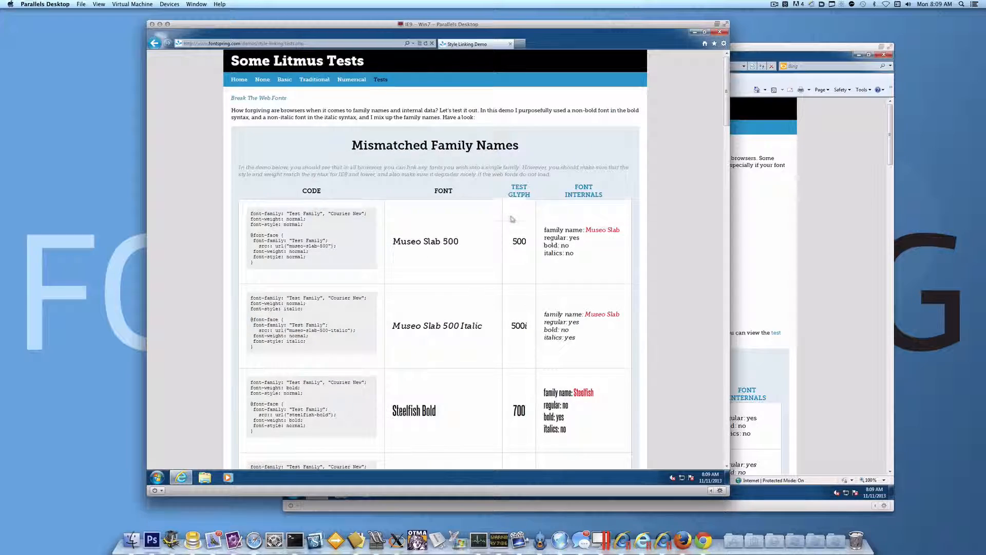
# Step: Scroll to the Mismatched Flags table and select the Museo Slab 700 Italic sample
pyautogui.scroll(-3)
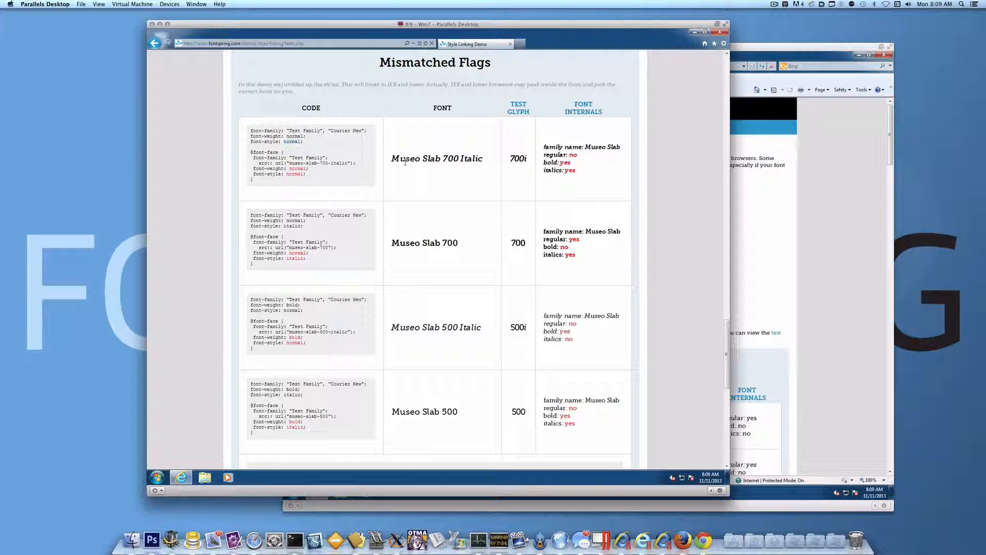
pyautogui.doubleClick(322, 163)
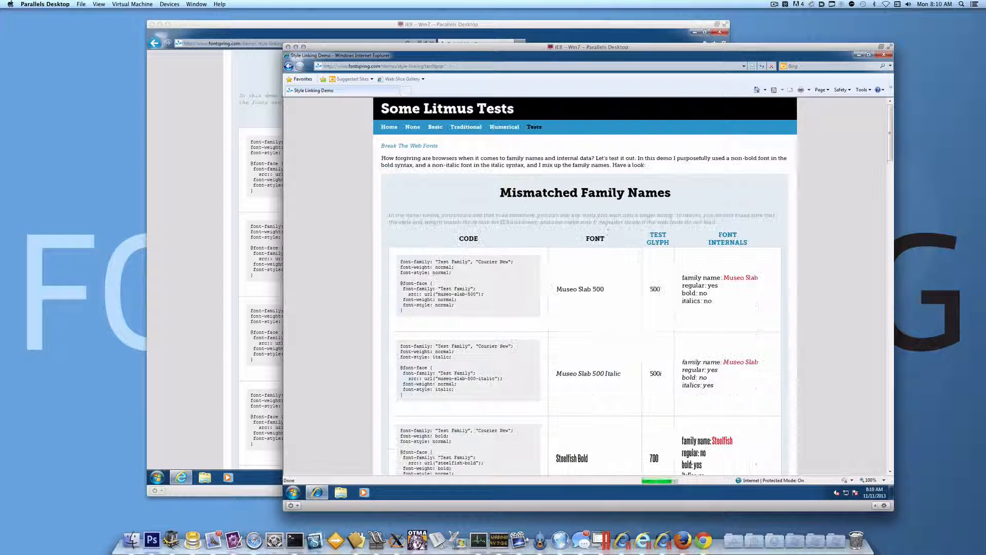
pyautogui.scroll(-3)
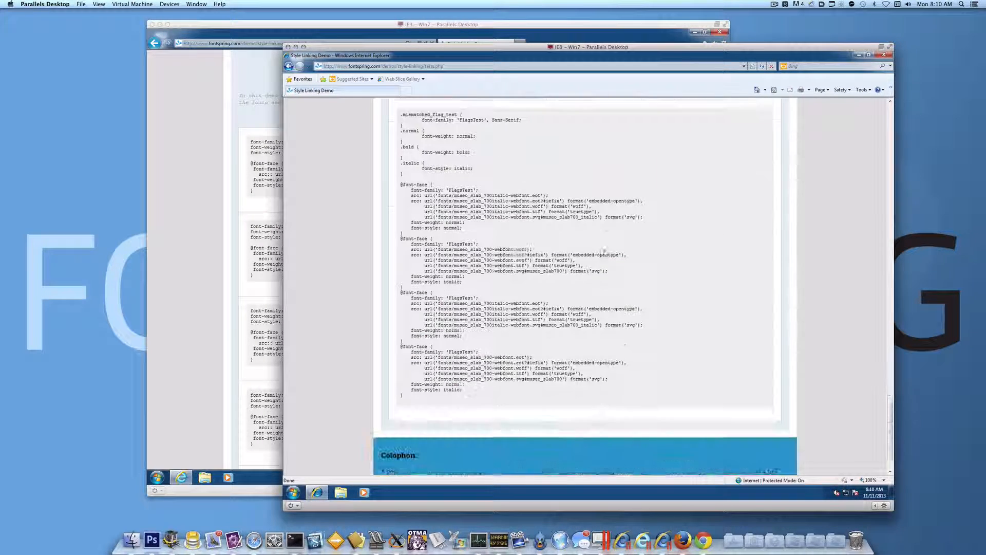
pyautogui.scroll(-3)
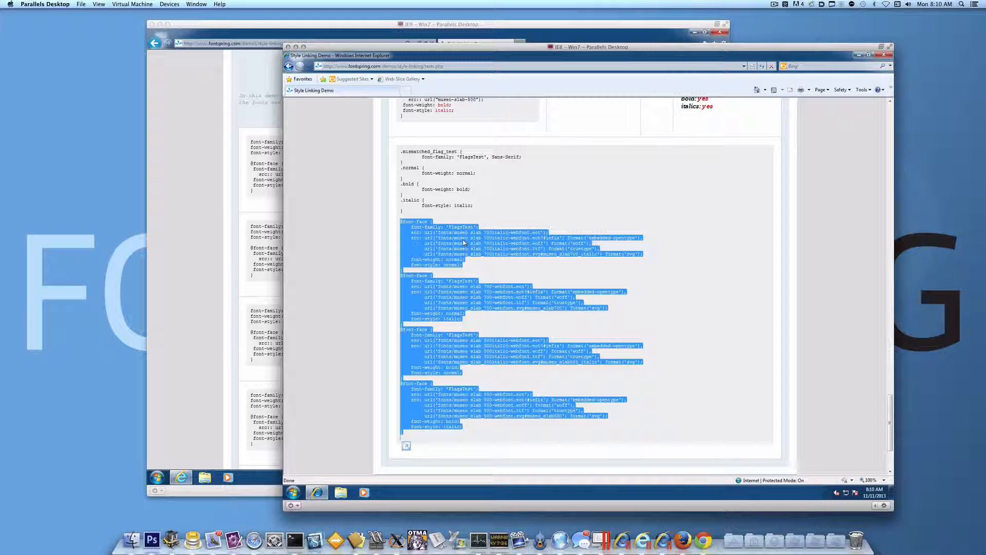
pyautogui.scroll(-3)
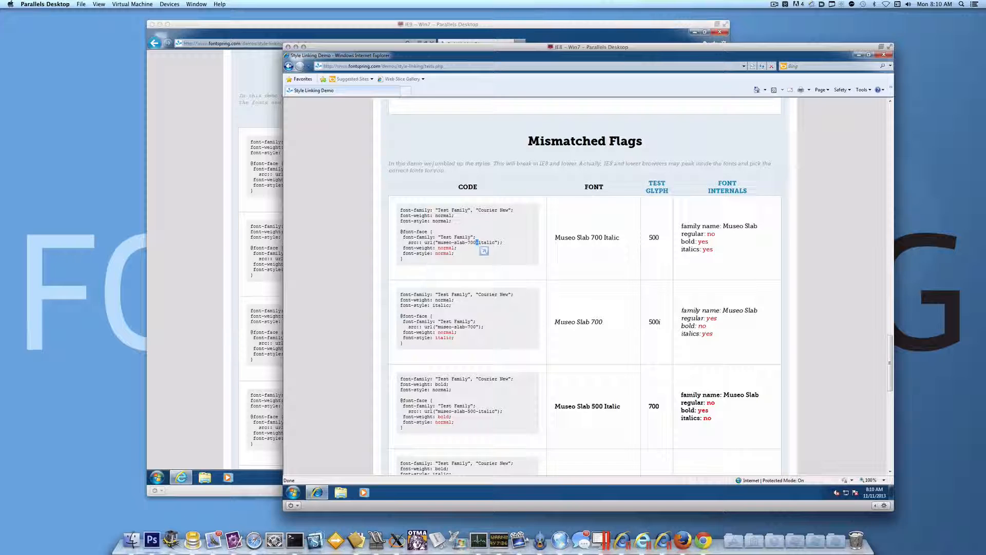
pyautogui.doubleClick(466, 243)
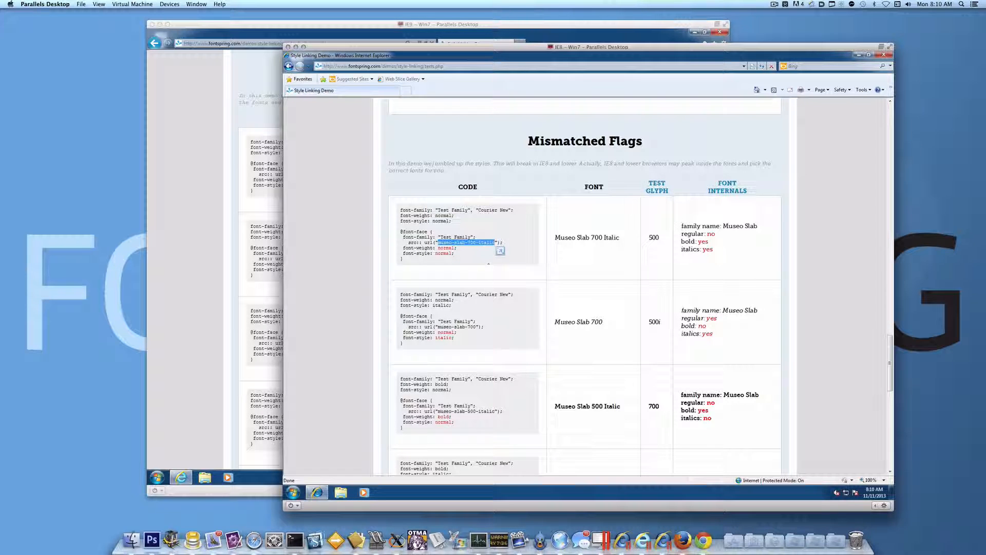
pyautogui.scroll(-3)
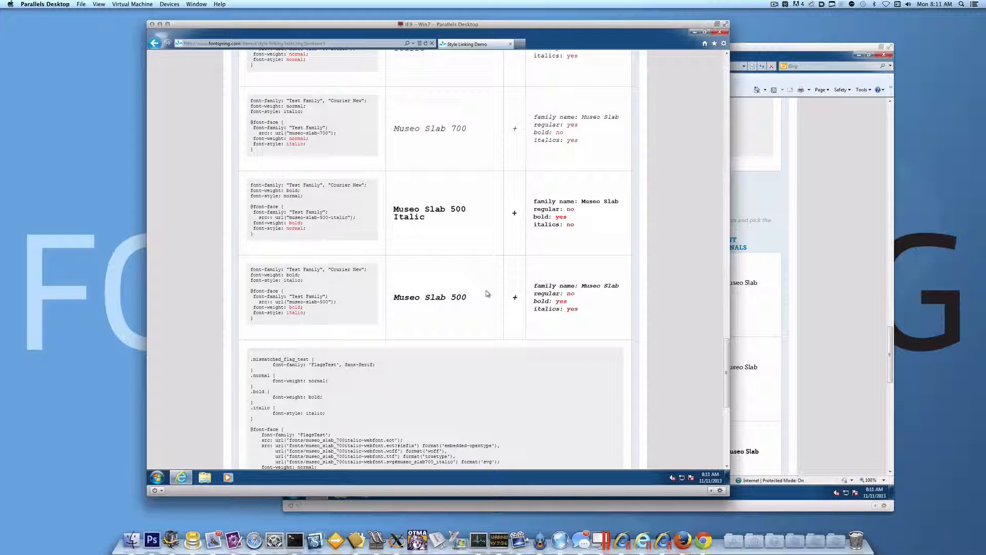
# Step: Highlight 'Bold' in IE9's Steelfish sample, then scroll to the combined Mismatched Family Names And Flags table
pyautogui.scroll(-3)
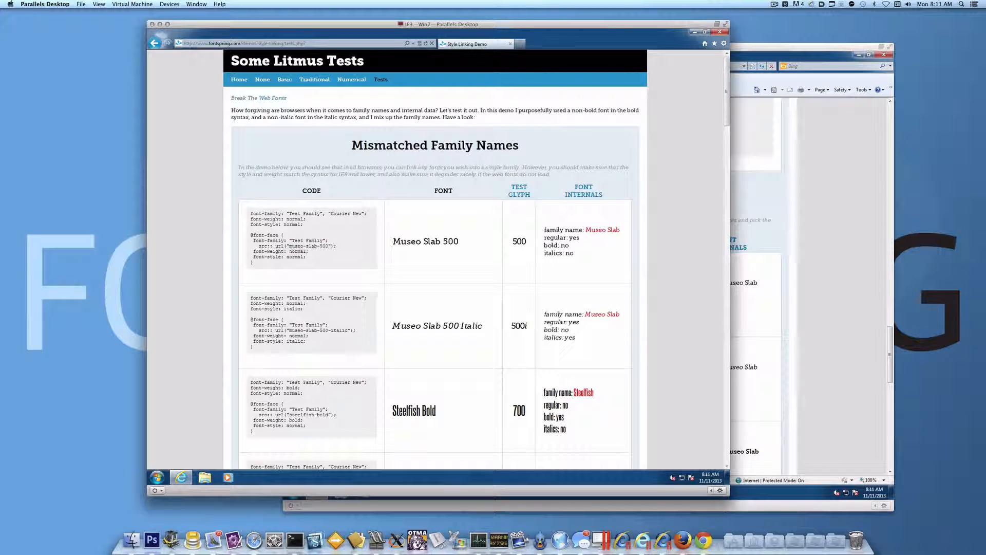
pyautogui.scroll(-3)
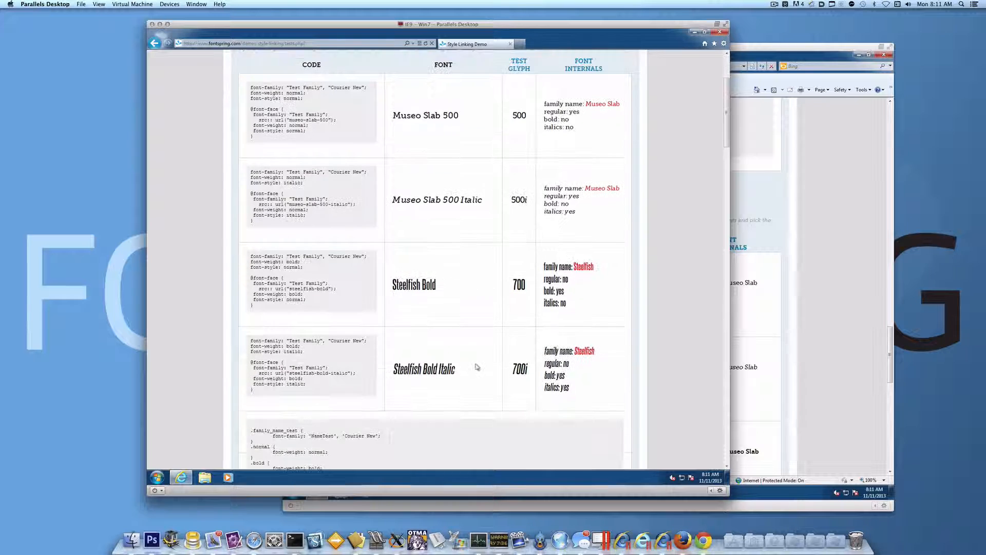
pyautogui.doubleClick(414, 284)
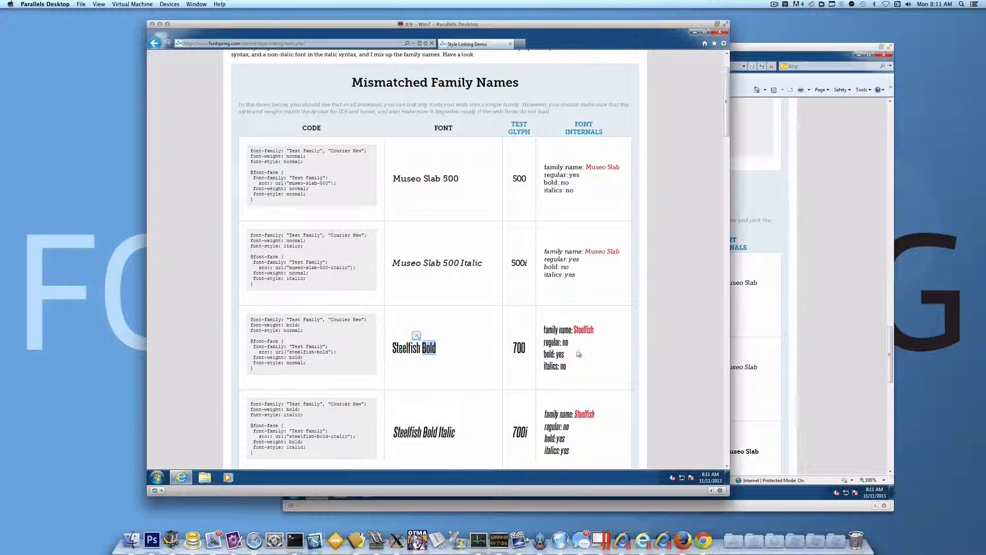
pyautogui.scroll(-3)
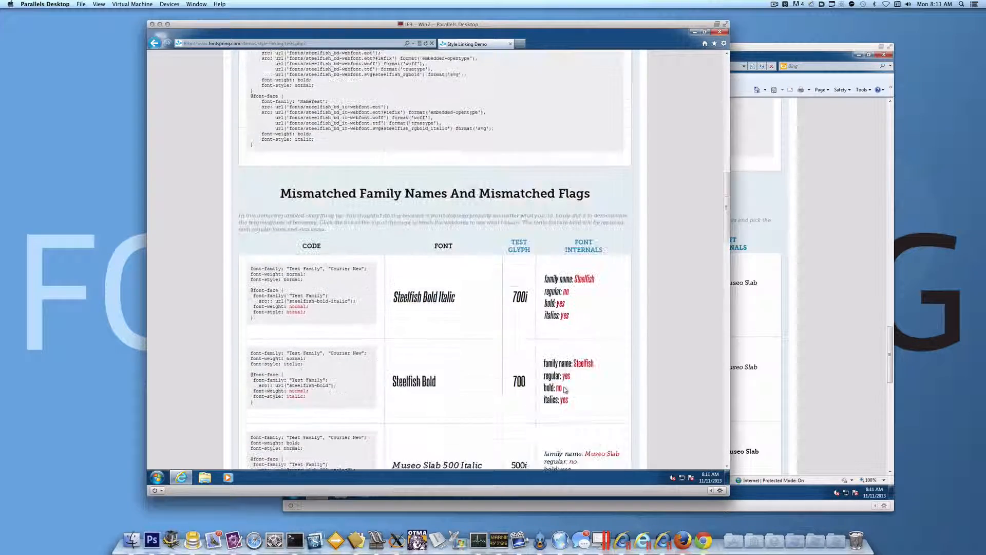
pyautogui.scroll(-3)
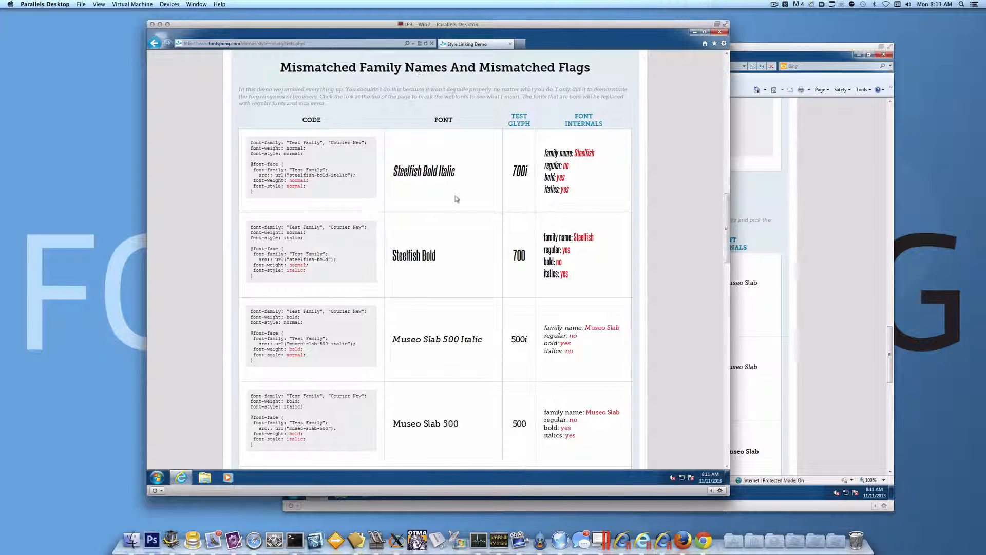
pyautogui.scroll(-3)
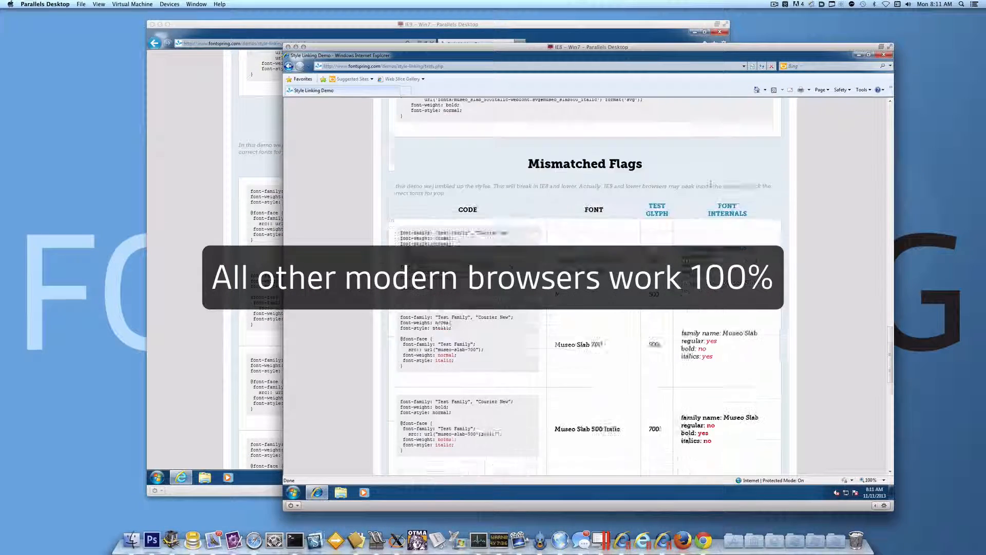
pyautogui.scroll(-3)
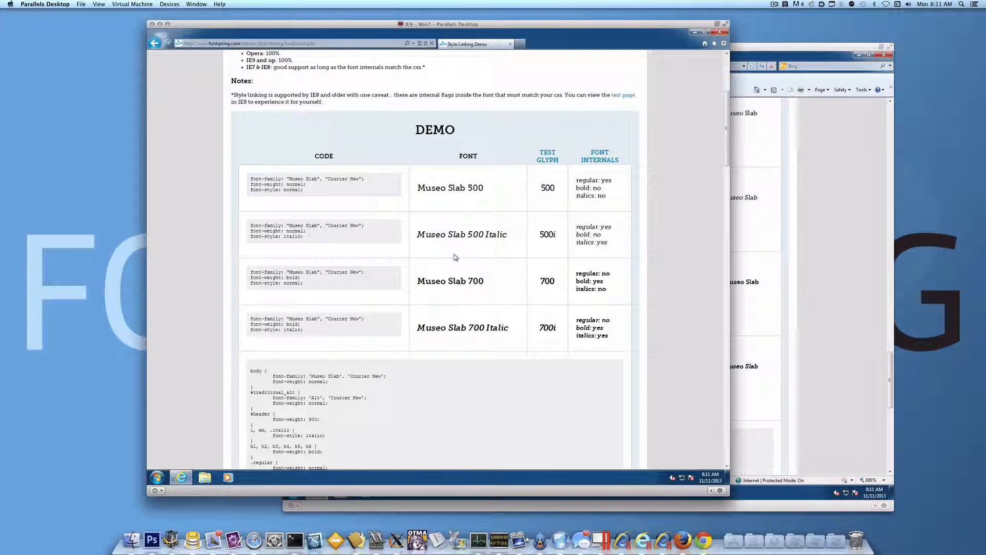
pyautogui.scroll(-3)
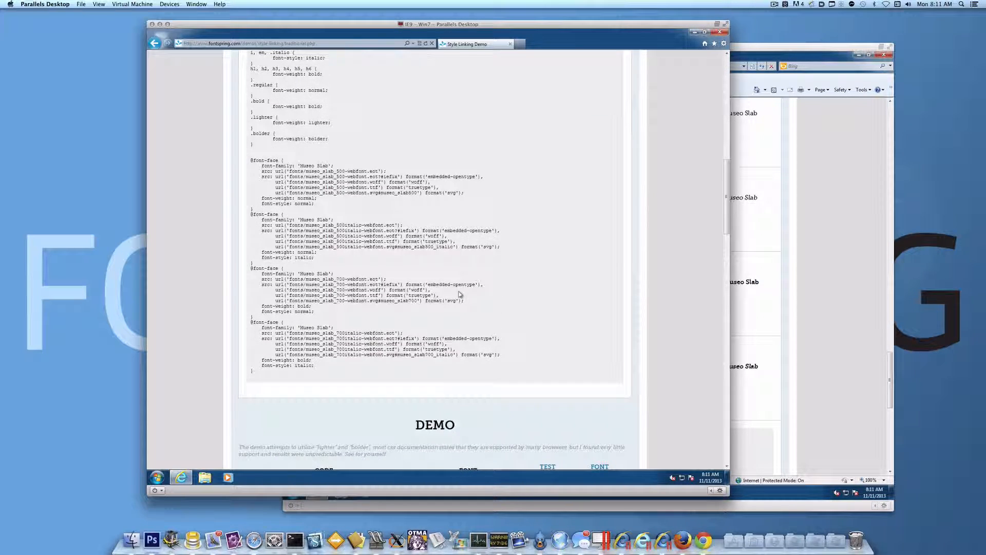
pyautogui.scroll(-3)
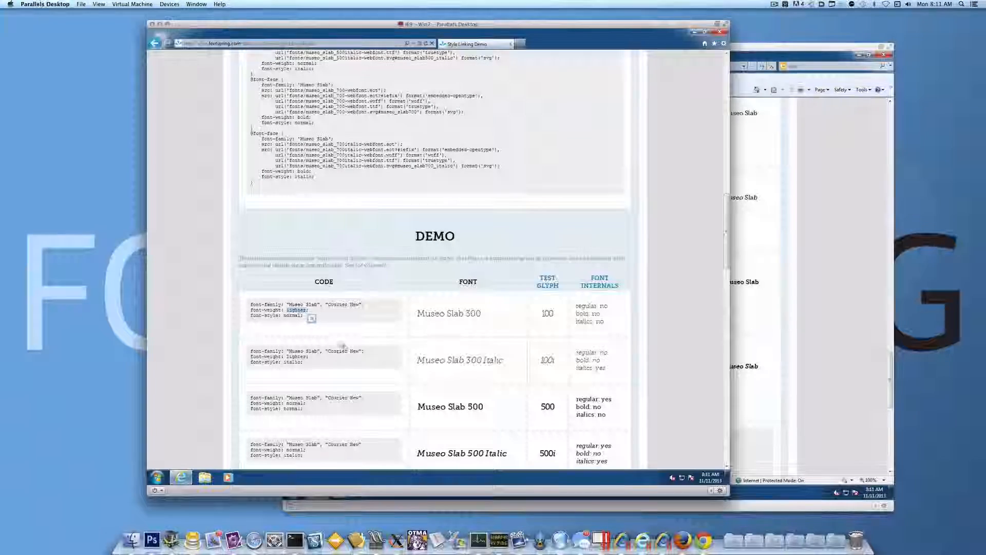
pyautogui.scroll(-3)
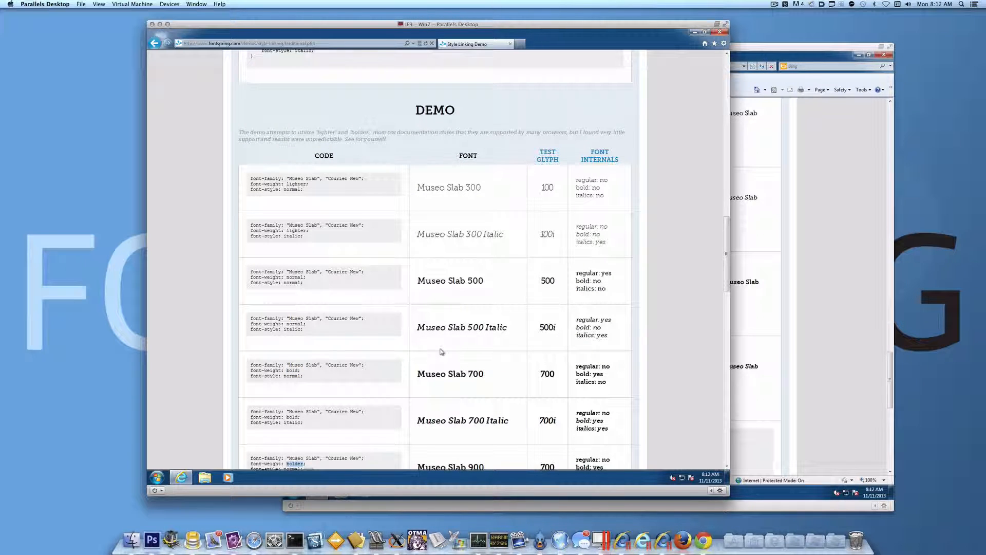
pyautogui.scroll(-3)
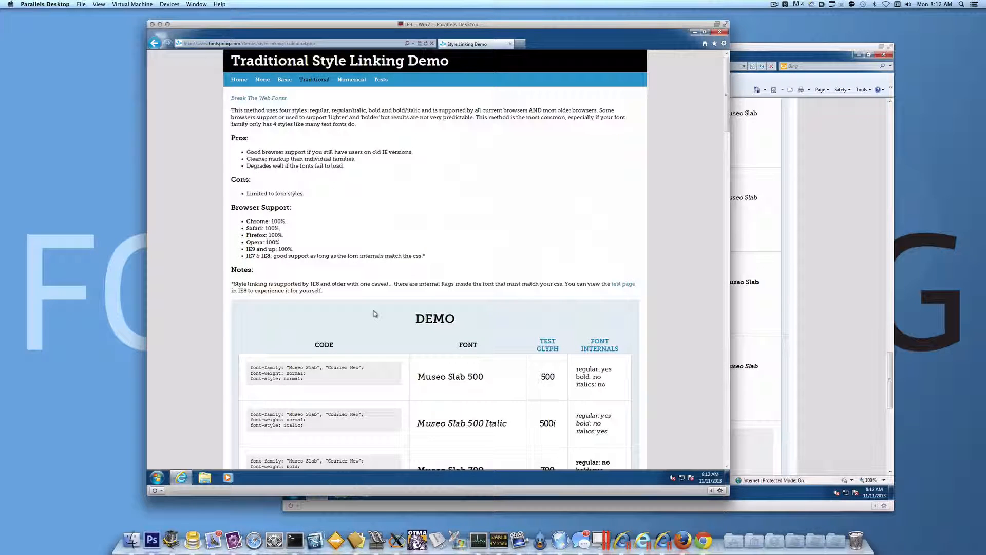
# Step: Follow the Numerical link in IE9 and scroll the Numerical Style Linking Demo page
pyautogui.click(351, 79)
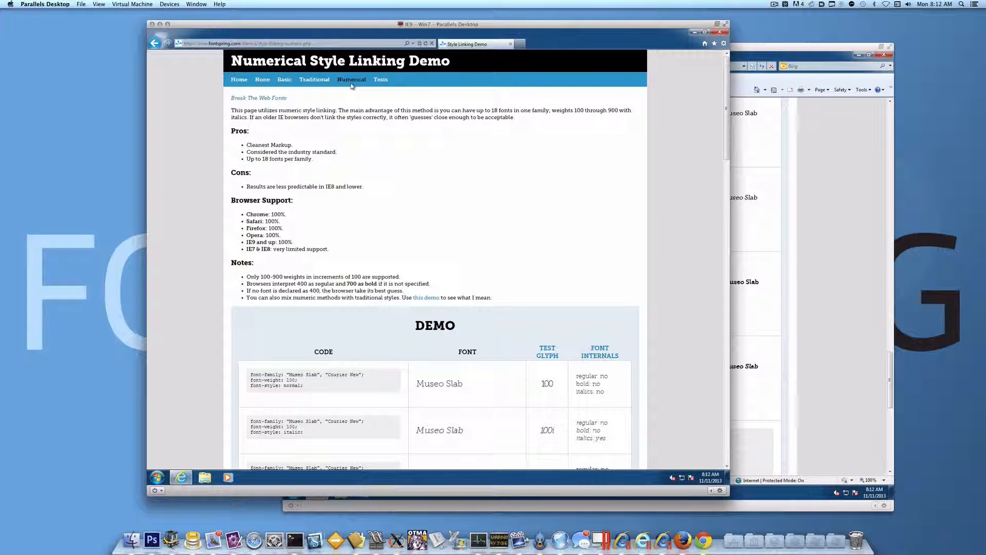
pyautogui.scroll(-3)
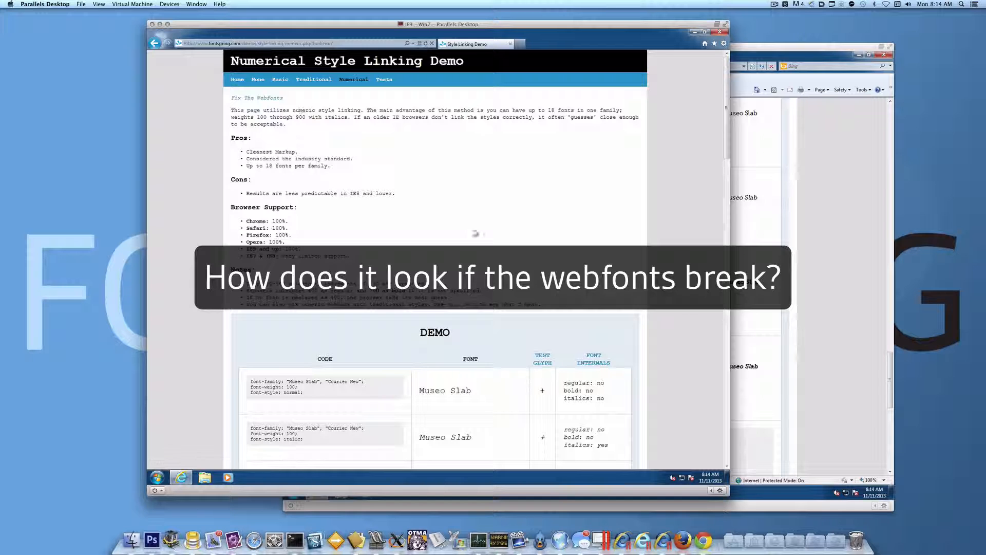
pyautogui.scroll(-3)
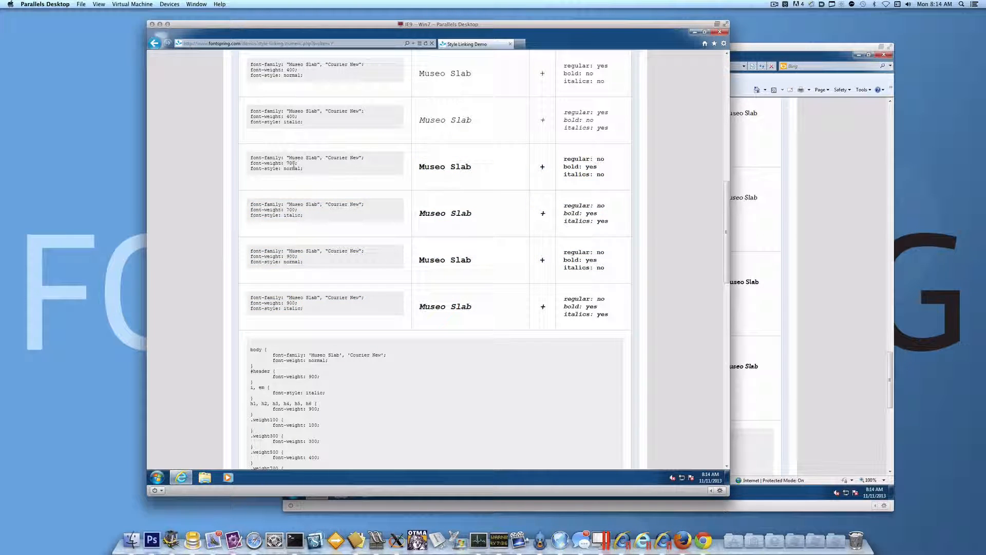
pyautogui.scroll(-3)
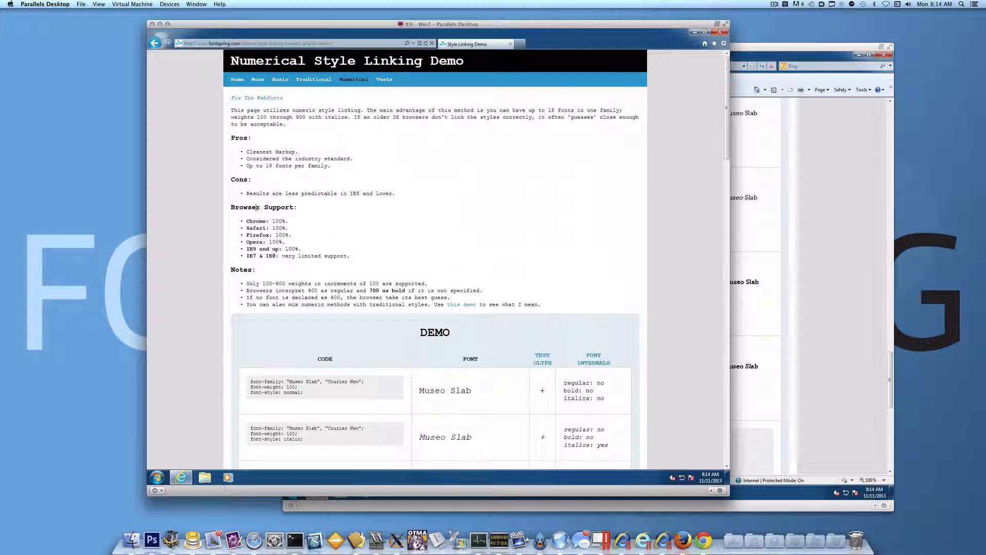
pyautogui.scroll(-3)
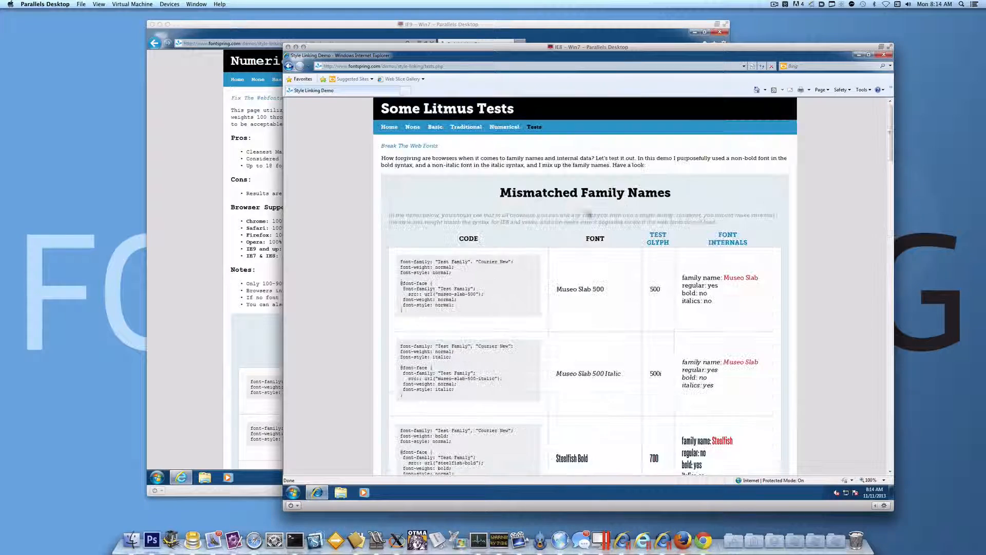
# Step: Open the Numerical demo in IE8 and scroll through its Museo Slab weight table
pyautogui.click(504, 127)
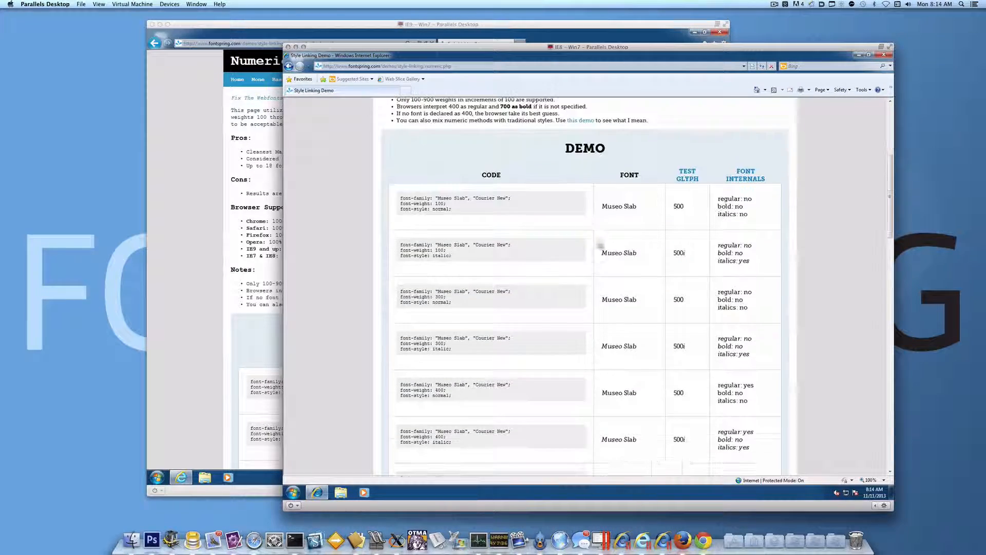
pyautogui.scroll(-3)
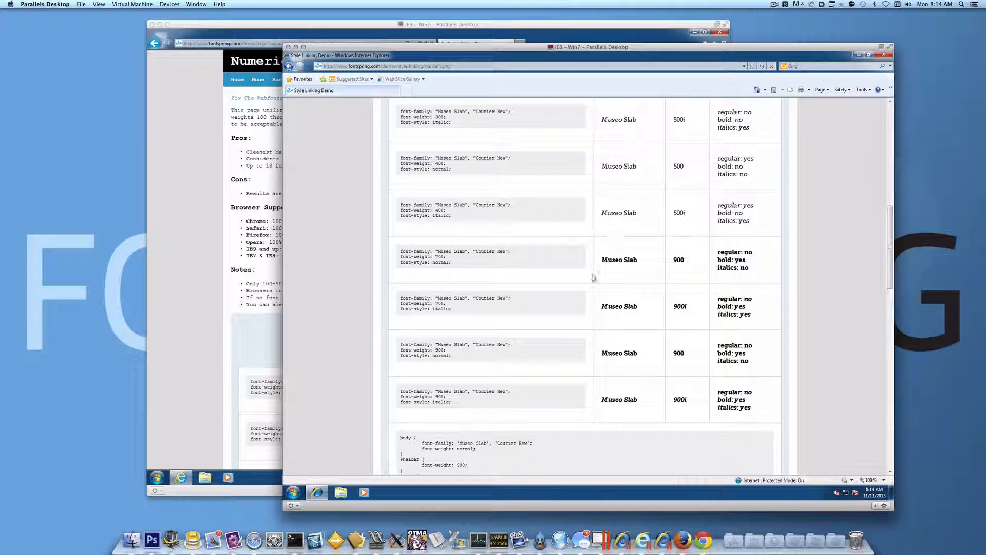
pyautogui.moveTo(644, 278)
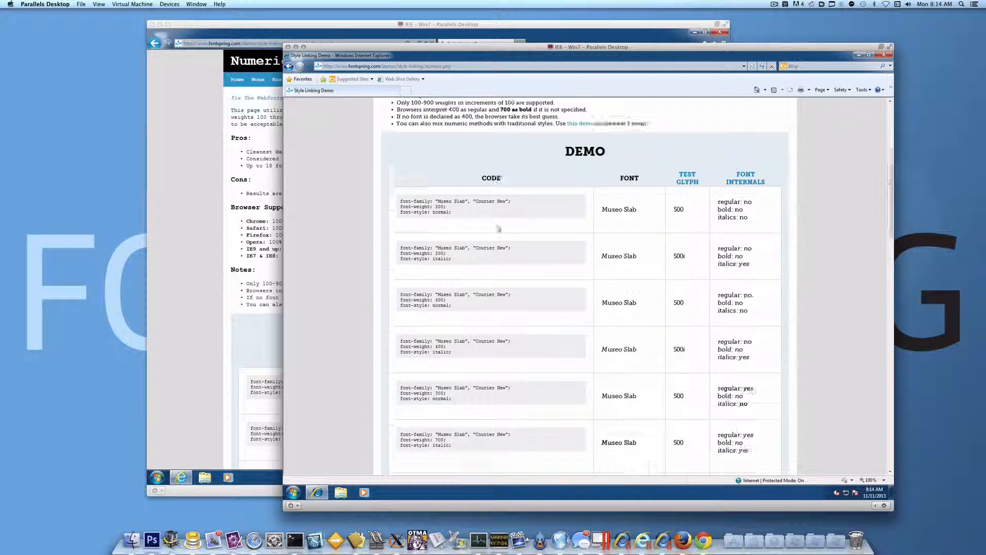
pyautogui.scroll(-3)
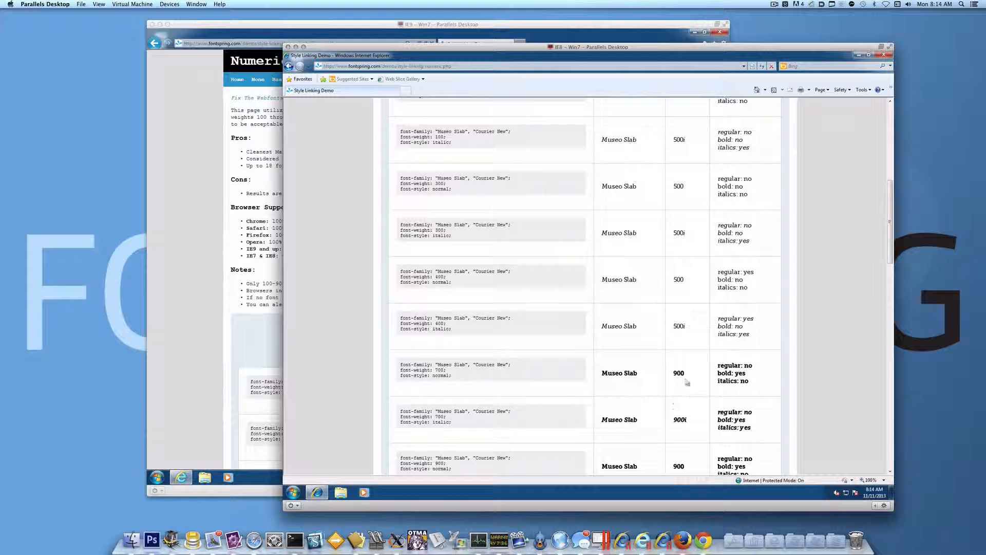
pyautogui.scroll(-3)
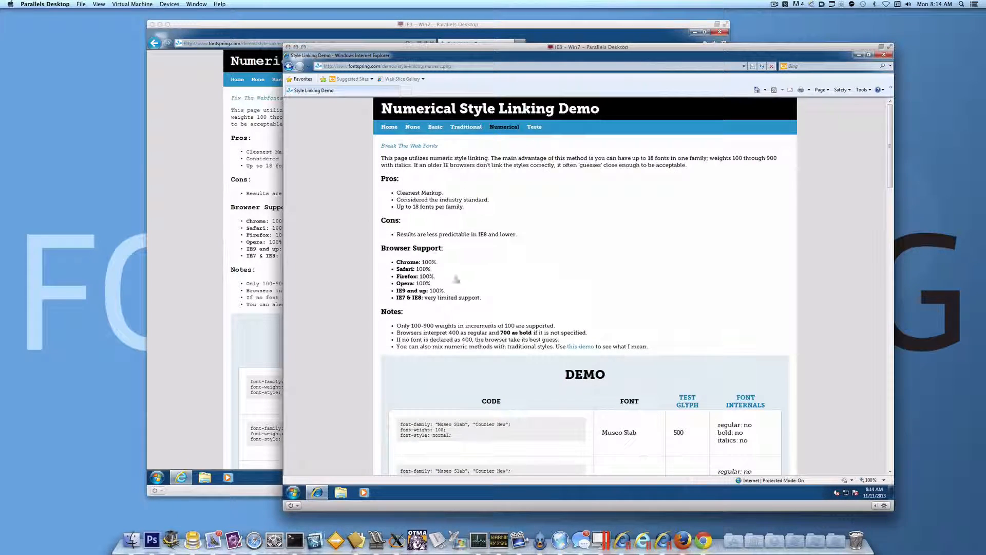
pyautogui.scroll(-3)
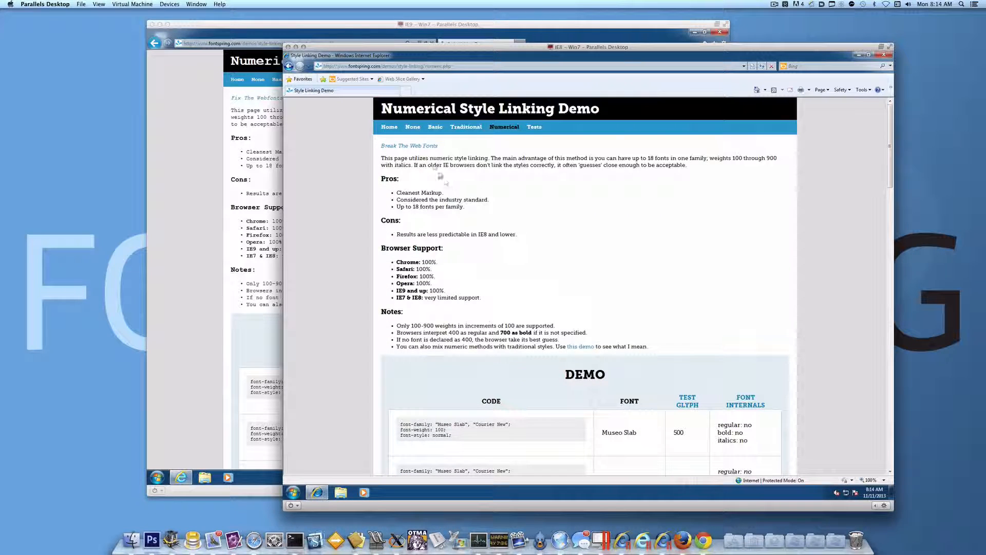
pyautogui.scroll(-3)
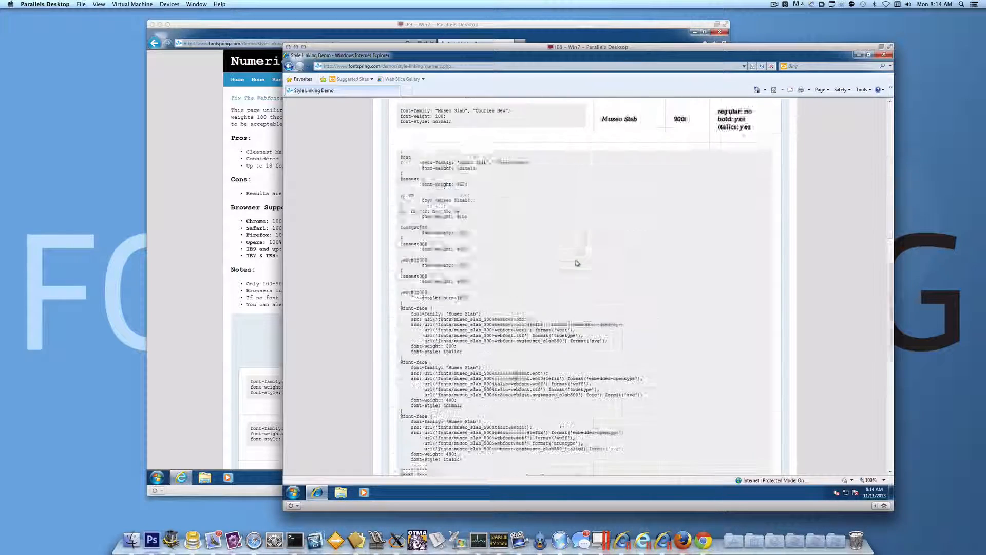
pyautogui.scroll(-3)
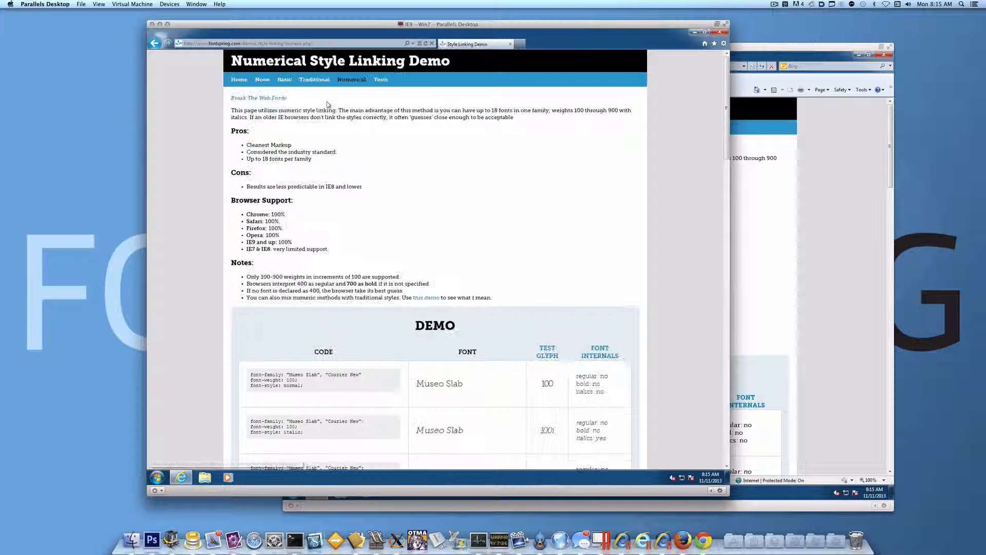
# Step: Scroll IE9's Numerical demo and reach the Combining Traditional and Numerical demo table, ending at Museo Slab 900 Italic
pyautogui.scroll(-3)
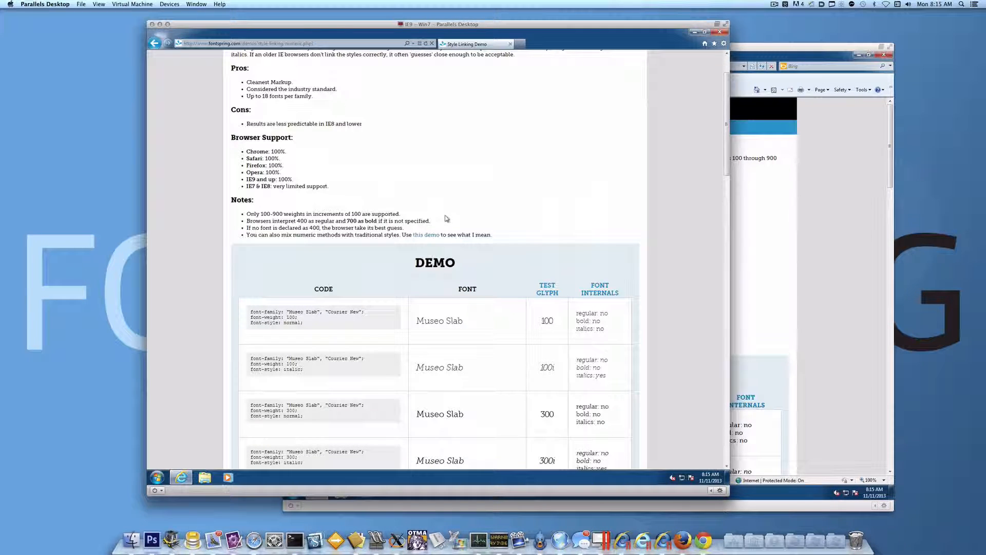
pyautogui.scroll(-3)
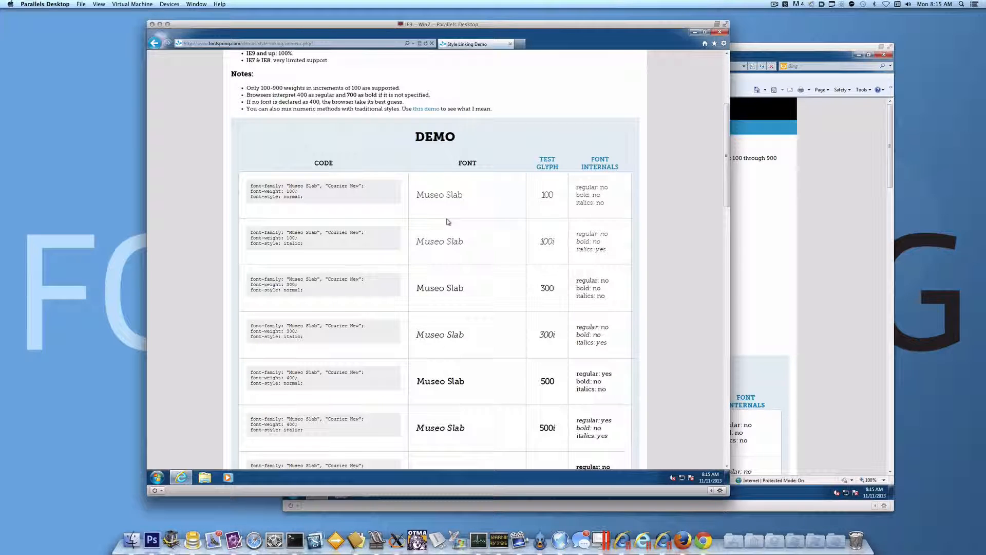
pyautogui.scroll(-3)
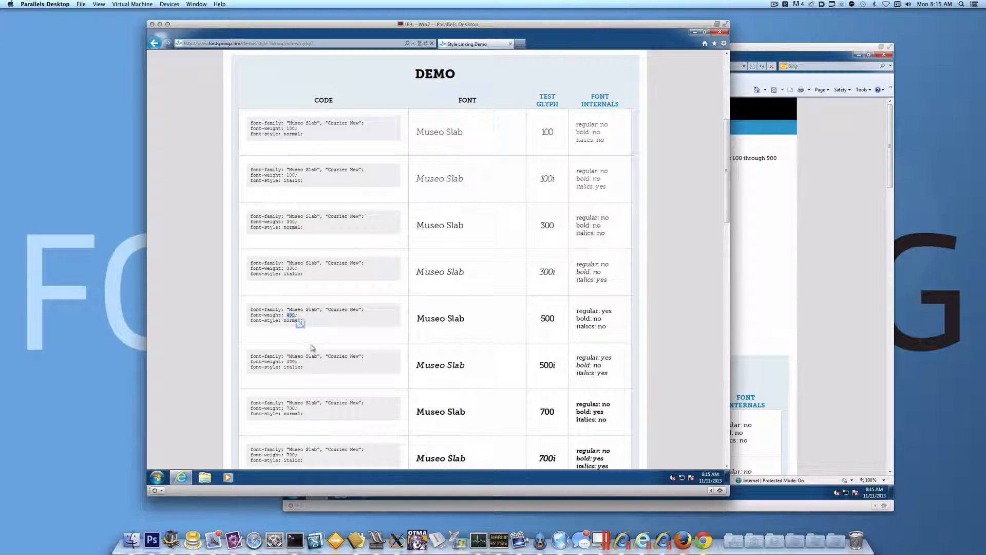
pyautogui.scroll(-3)
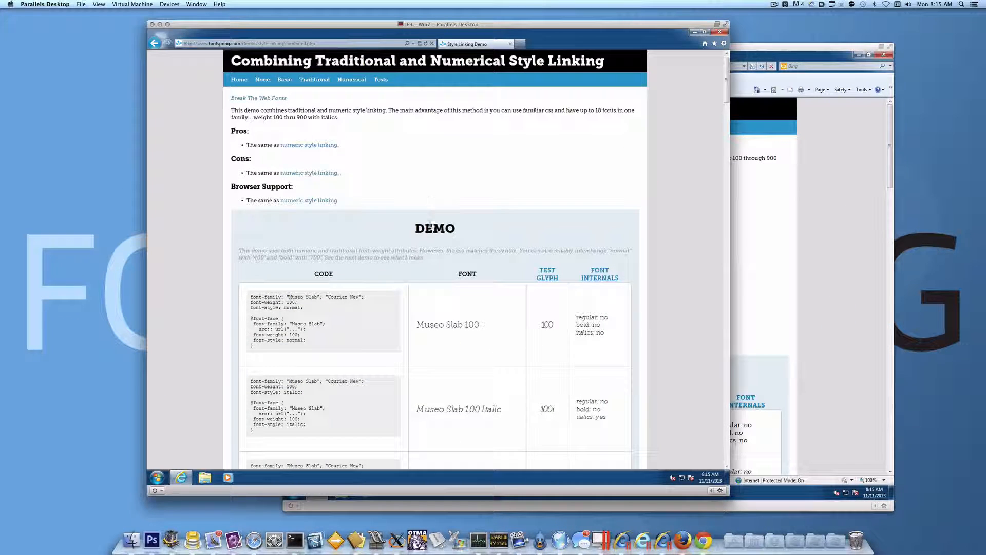
pyautogui.scroll(-3)
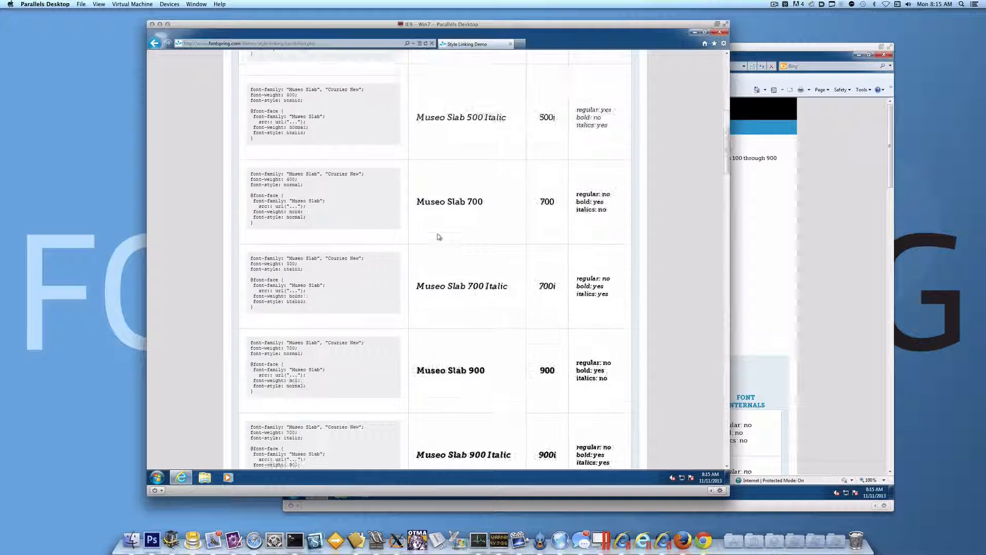